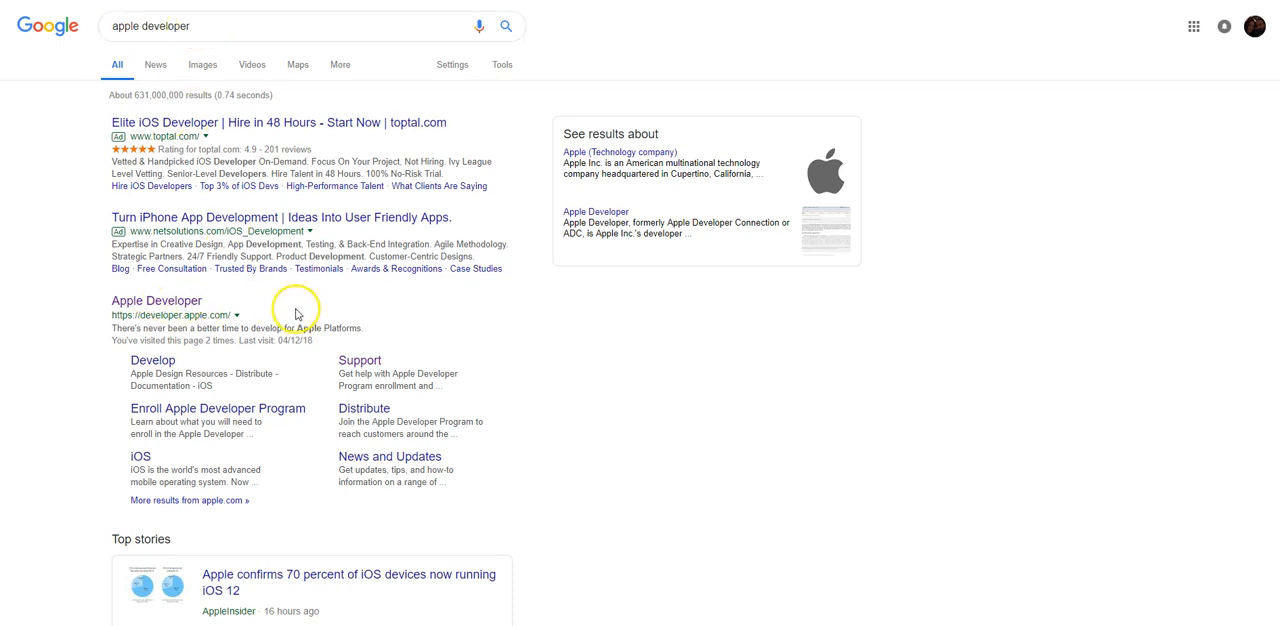
mouse_move(168, 328)
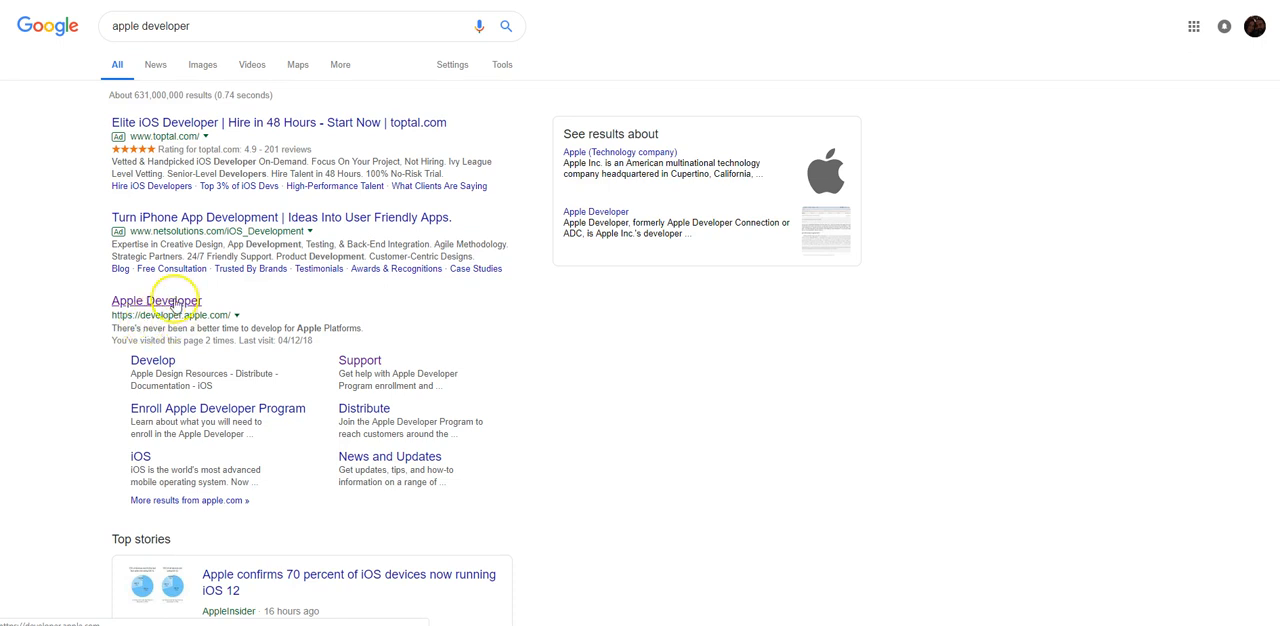
Go from the Google result to the Apple Developer site's Account sign-in page.
left_click(156, 300)
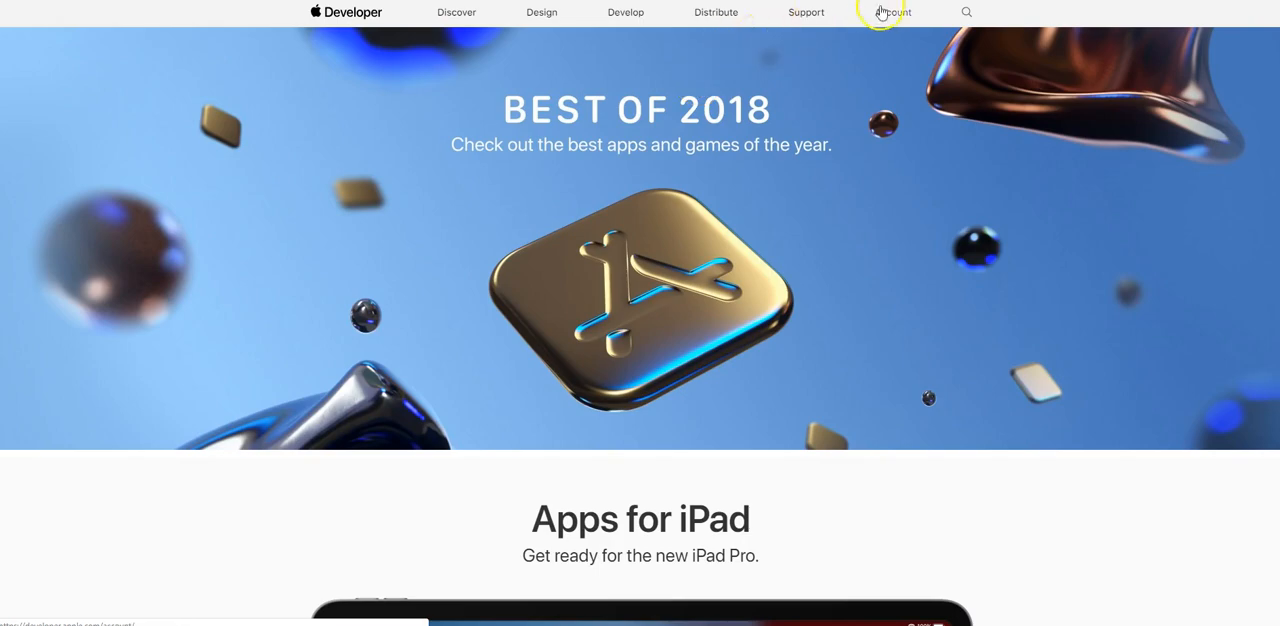
left_click(892, 12)
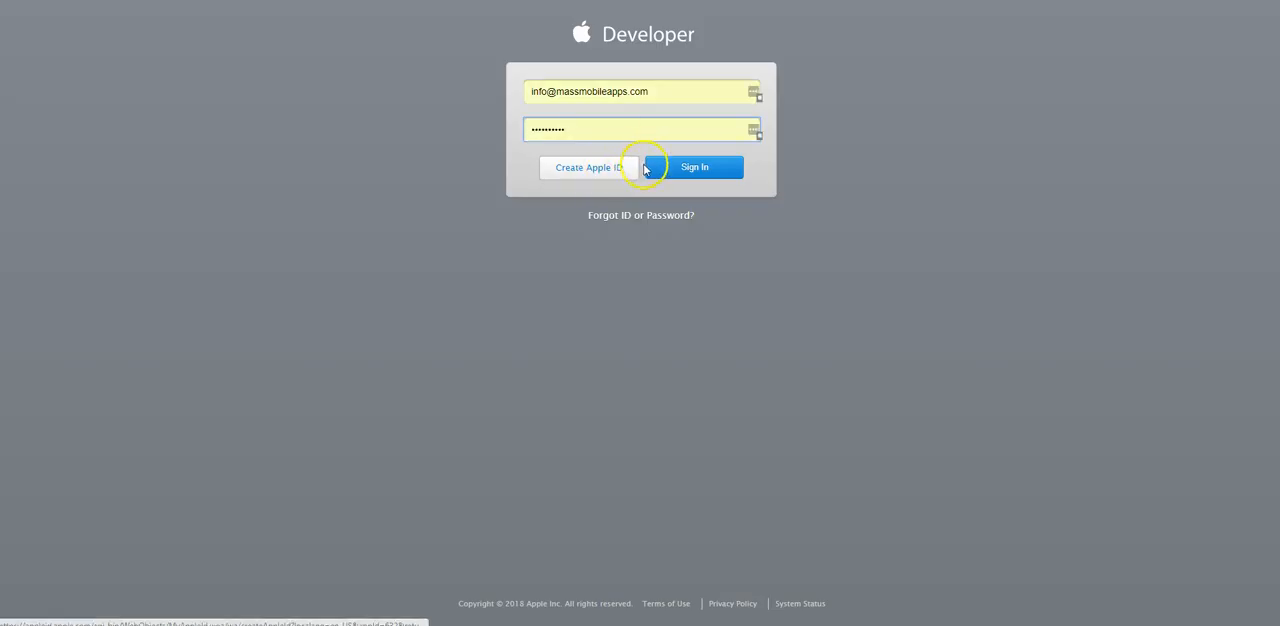
left_click(588, 168)
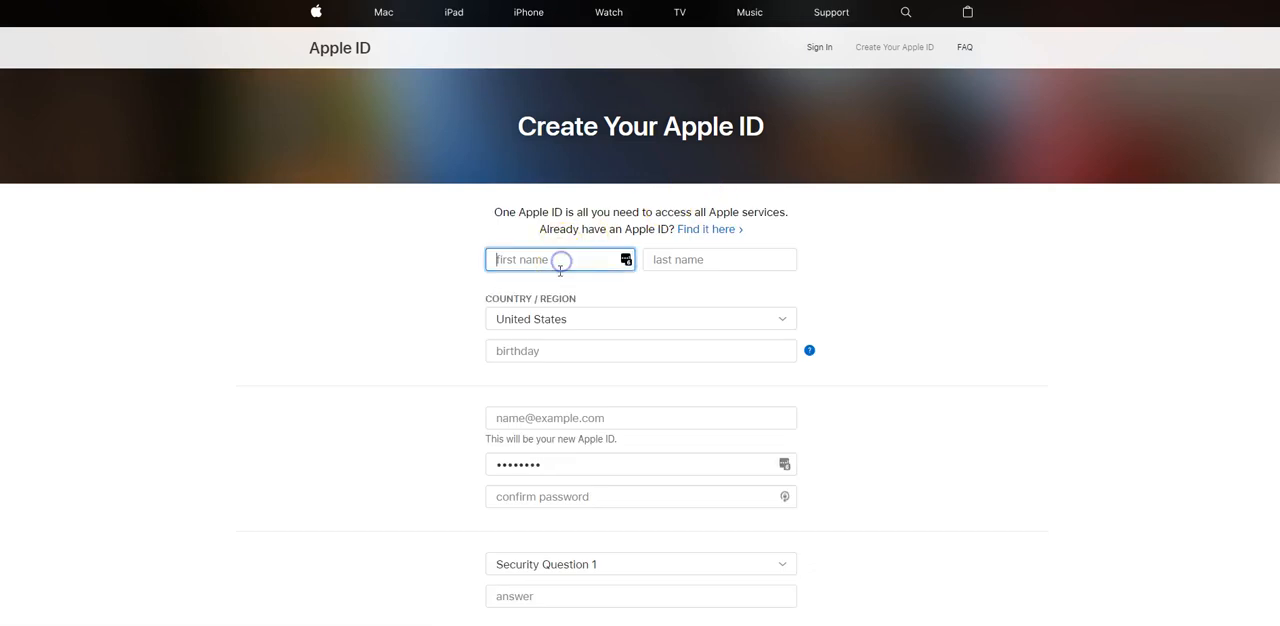
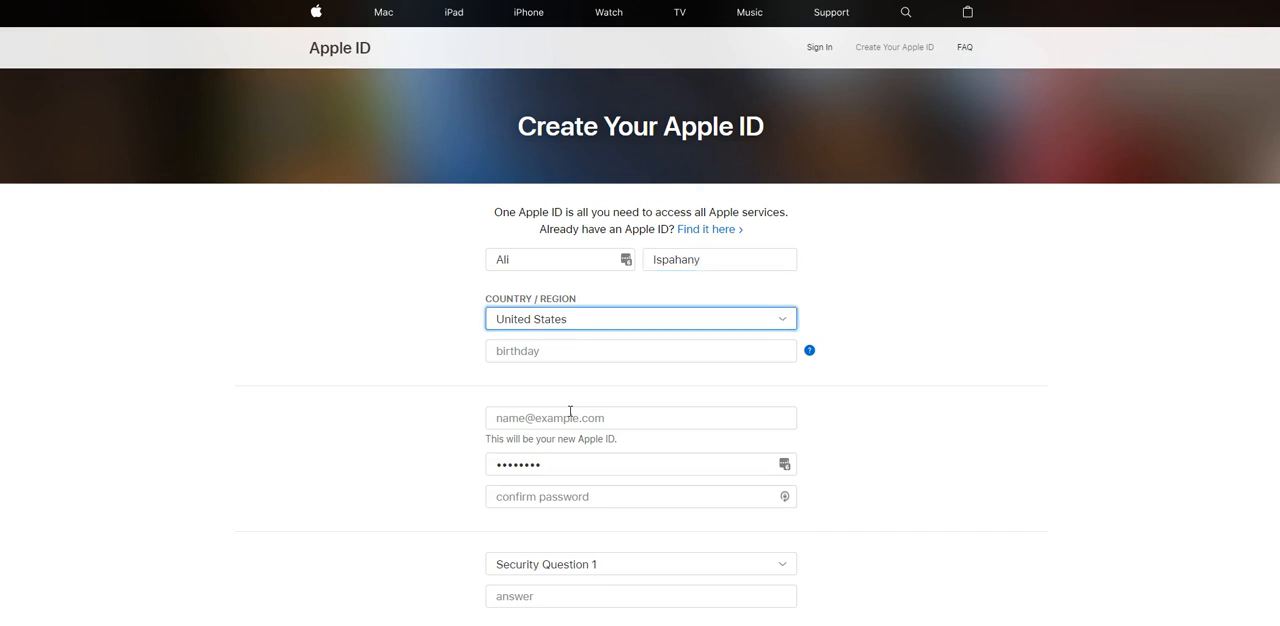
left_click(640, 318)
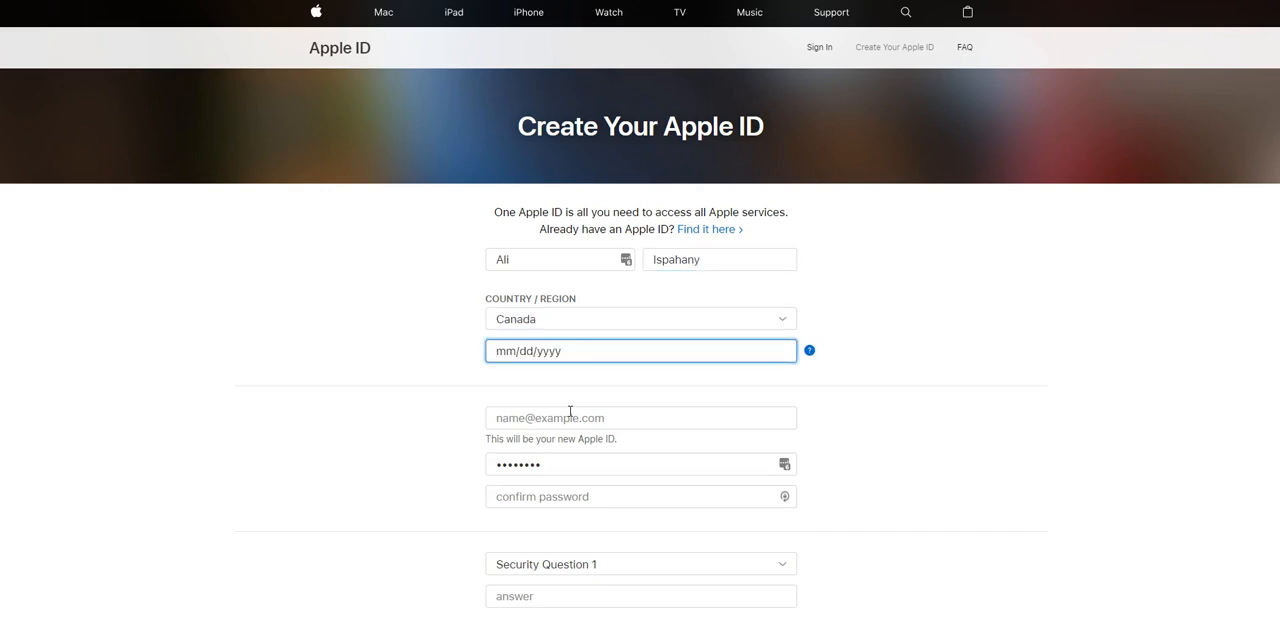
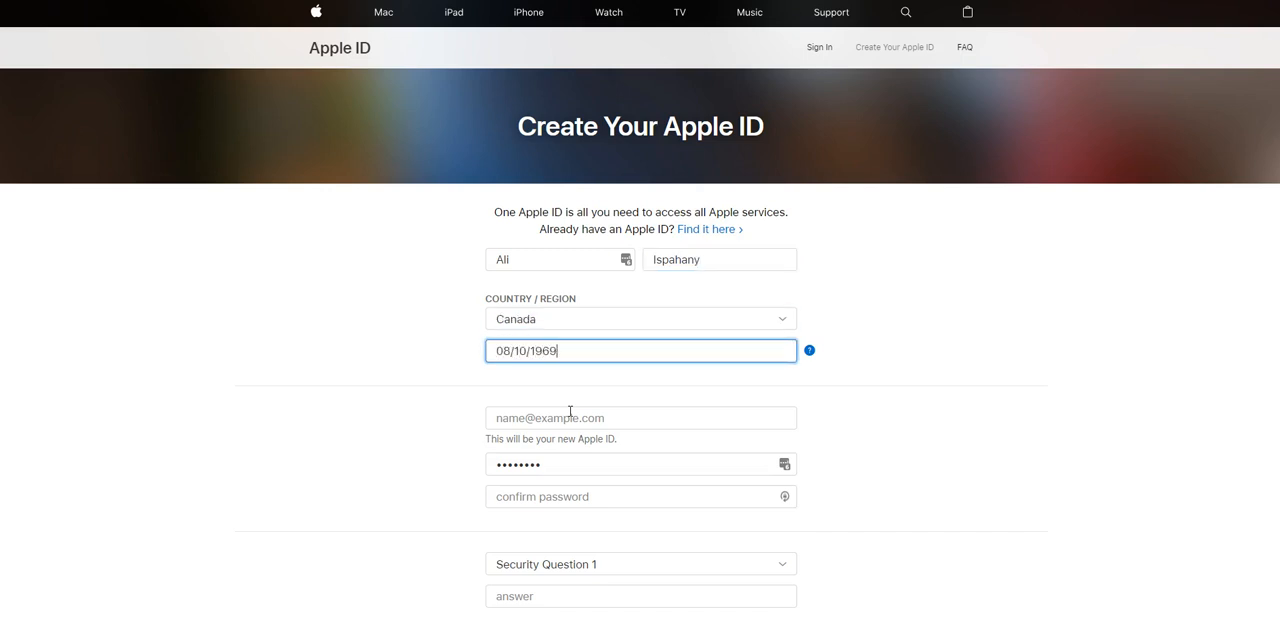
Enter the new Apple ID email starting 'ali', the password and its confirmation.
left_click(640, 418)
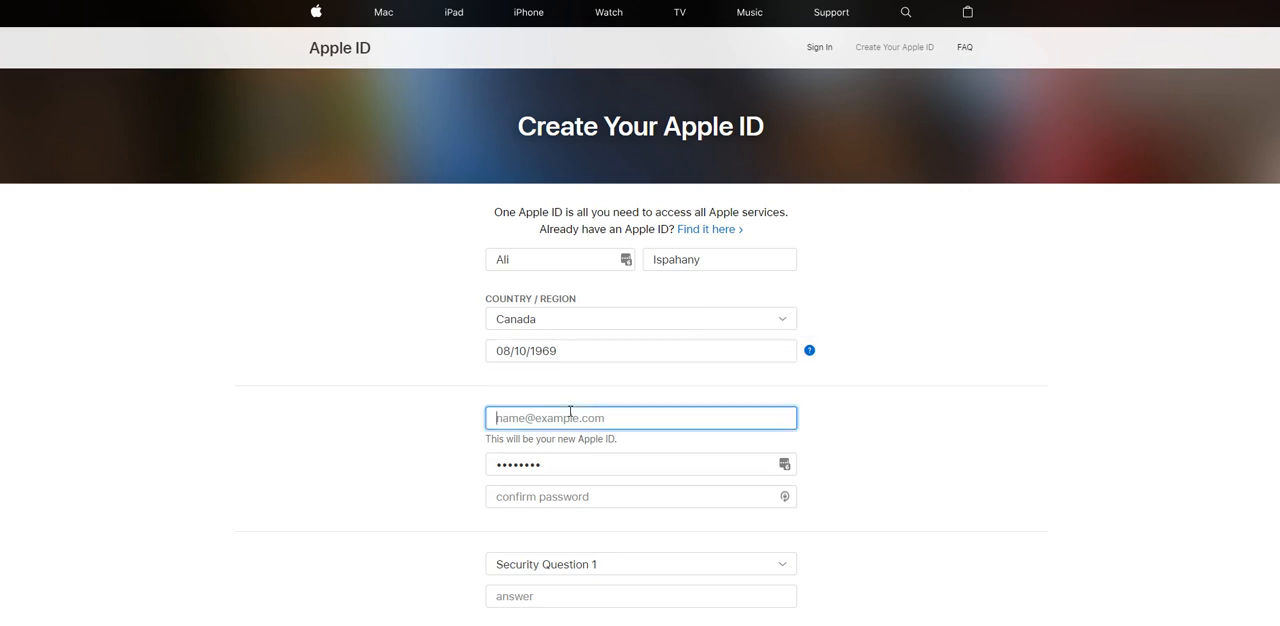
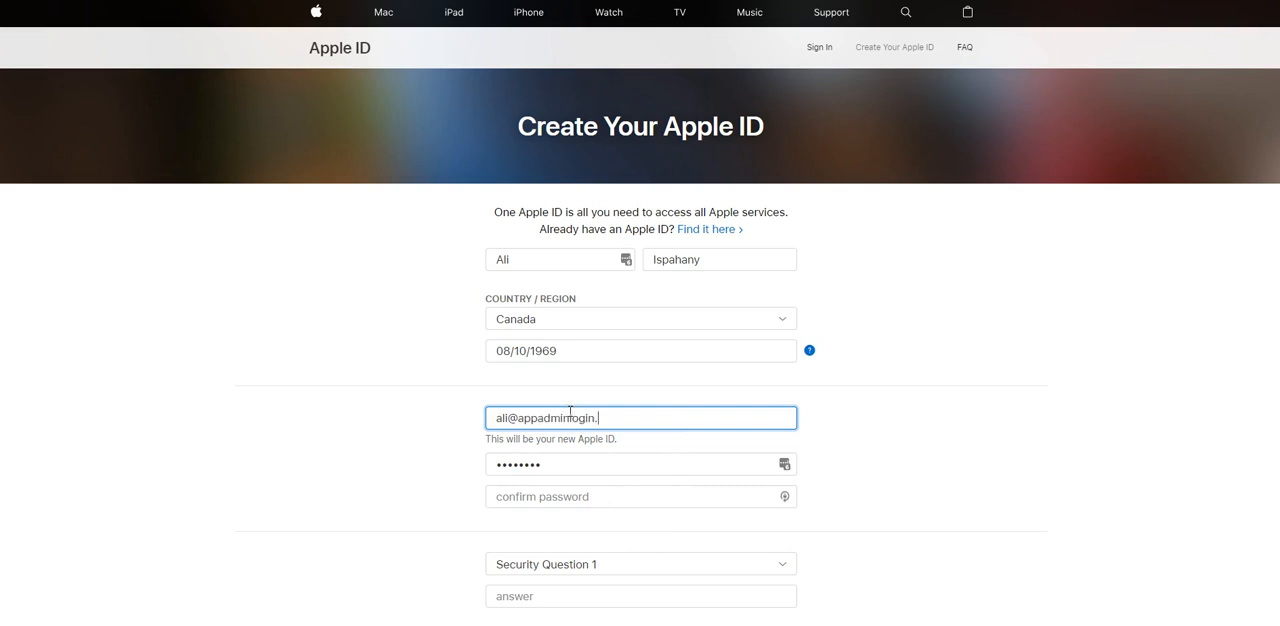
left_click(640, 464)
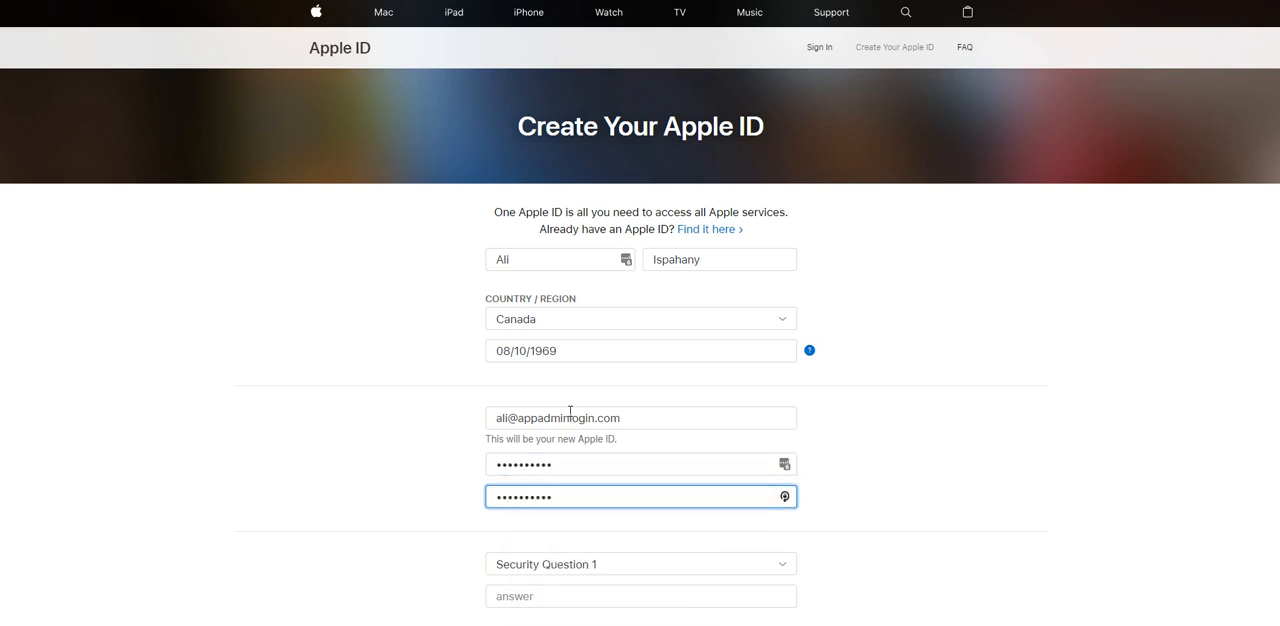
Reach the security questions and email preferences and toggle the Announcements subscription.
scroll("down", 3)
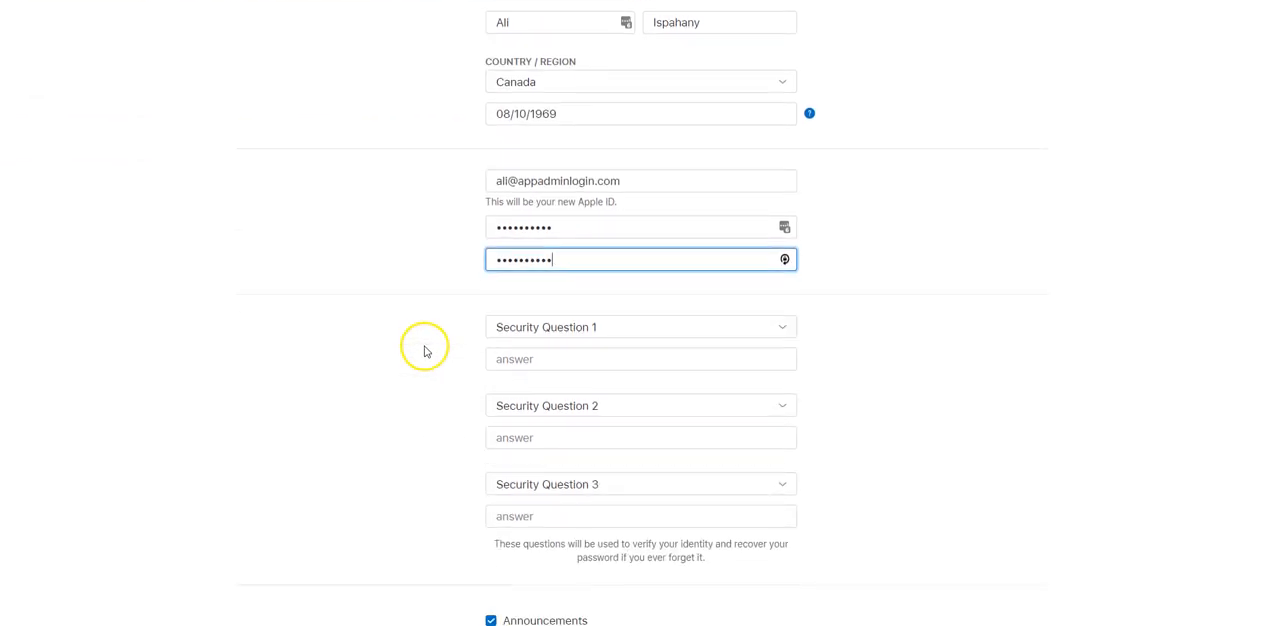
scroll("down", 3)
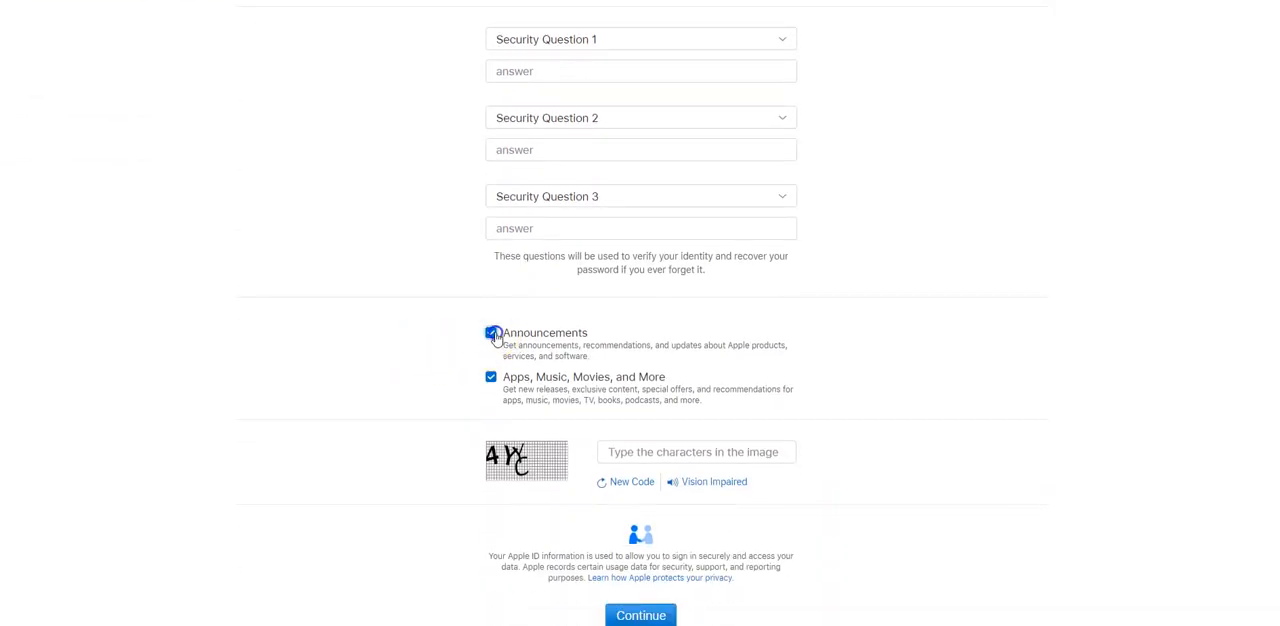
left_click(490, 332)
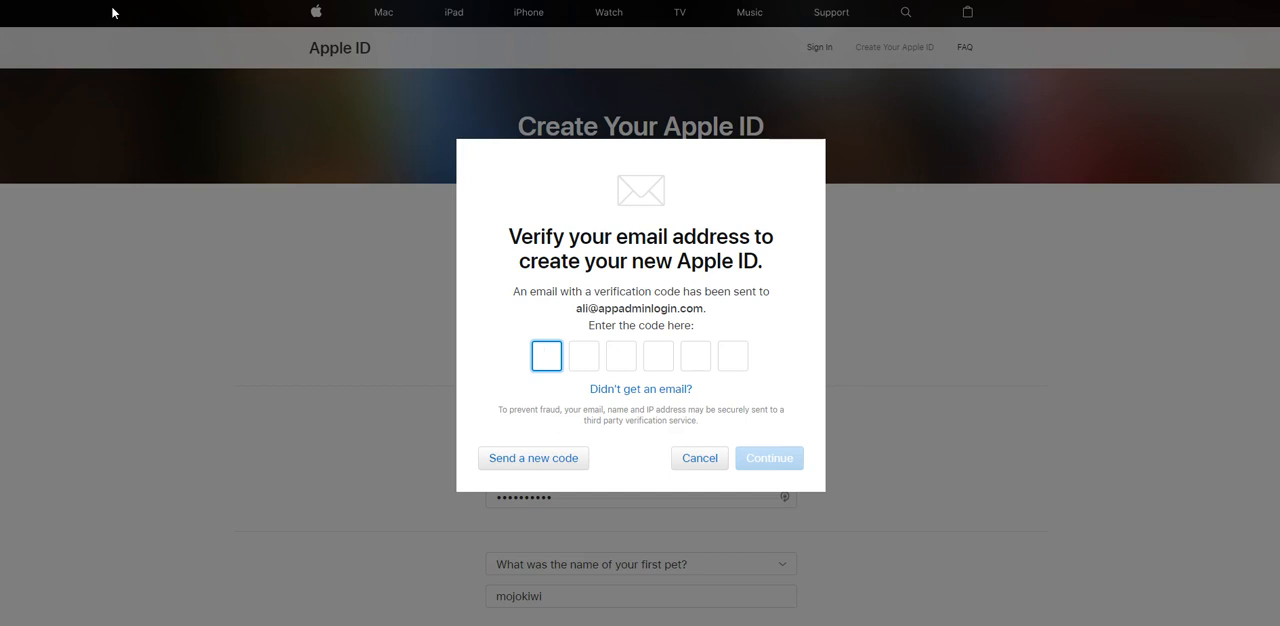
mouse_move(560, 324)
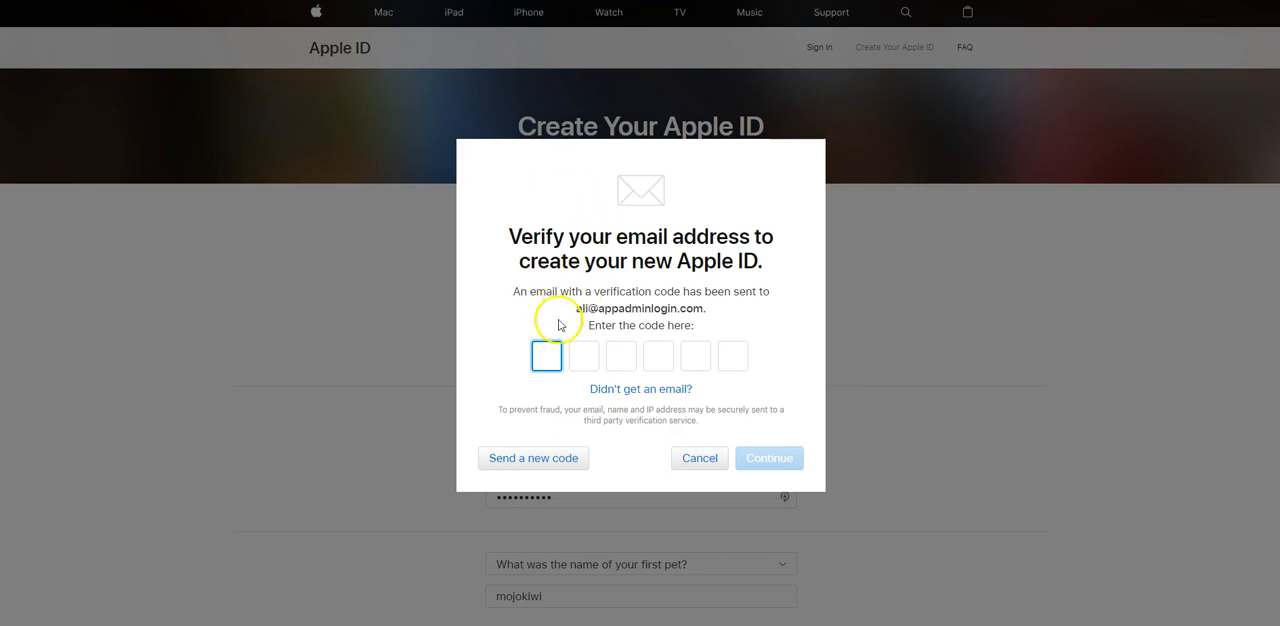
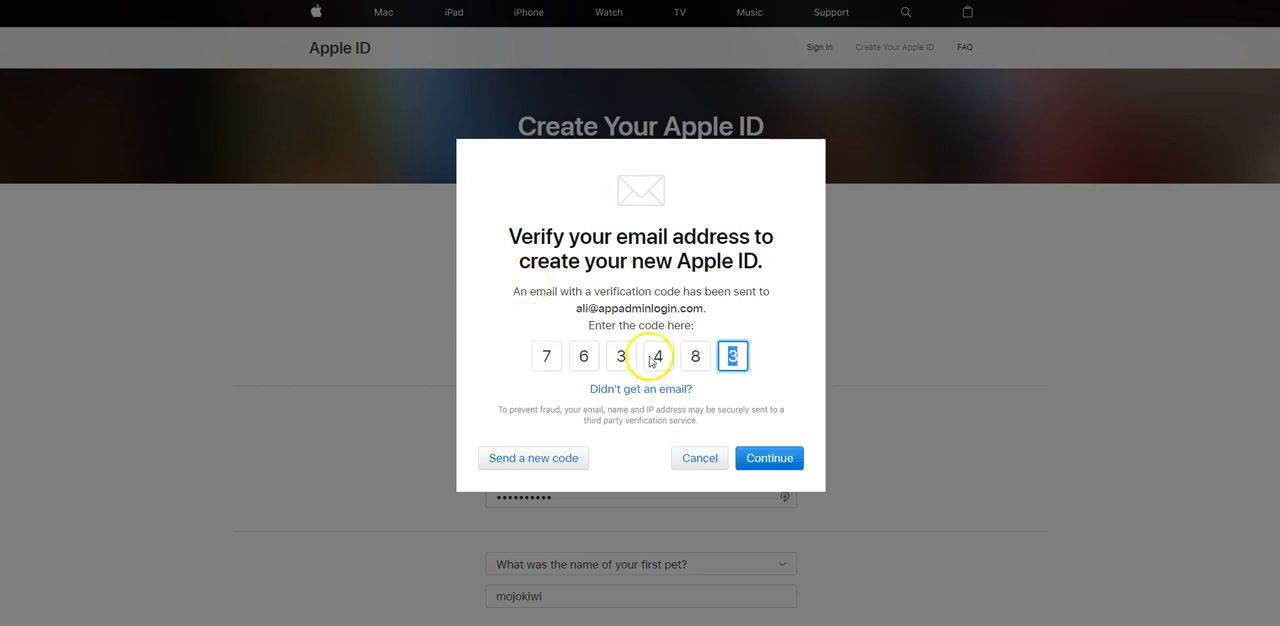
Enter the emailed six-digit verification code and submit it, getting a cannot-create error.
left_click(768, 458)
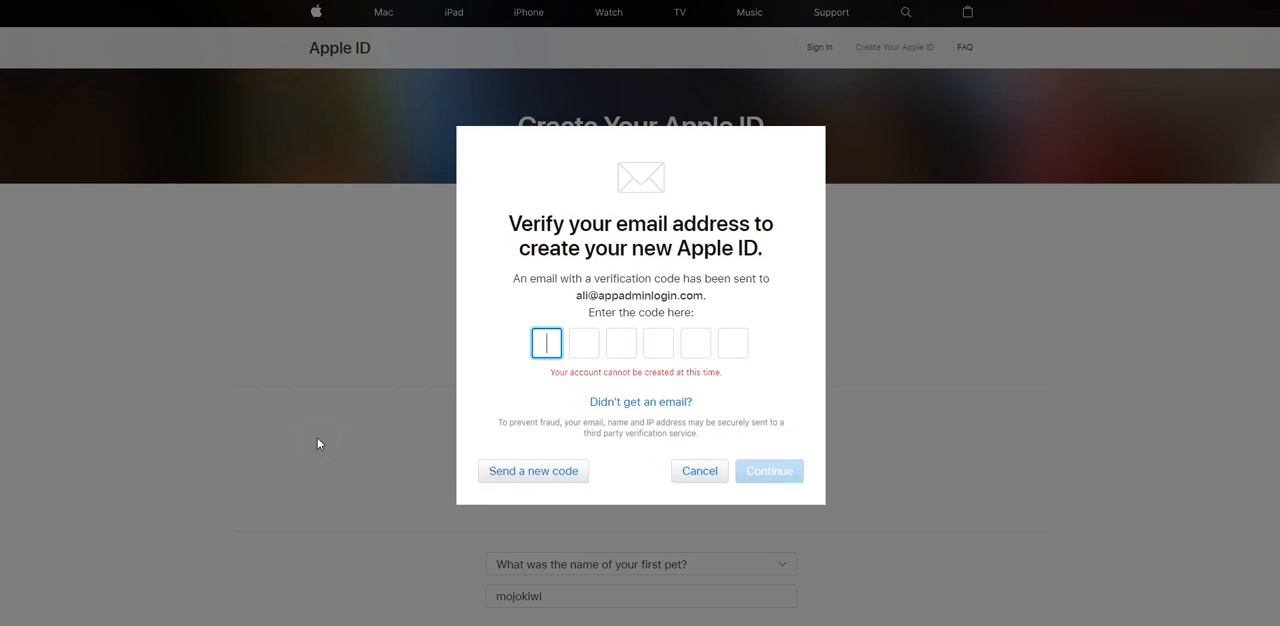
mouse_move(56, 10)
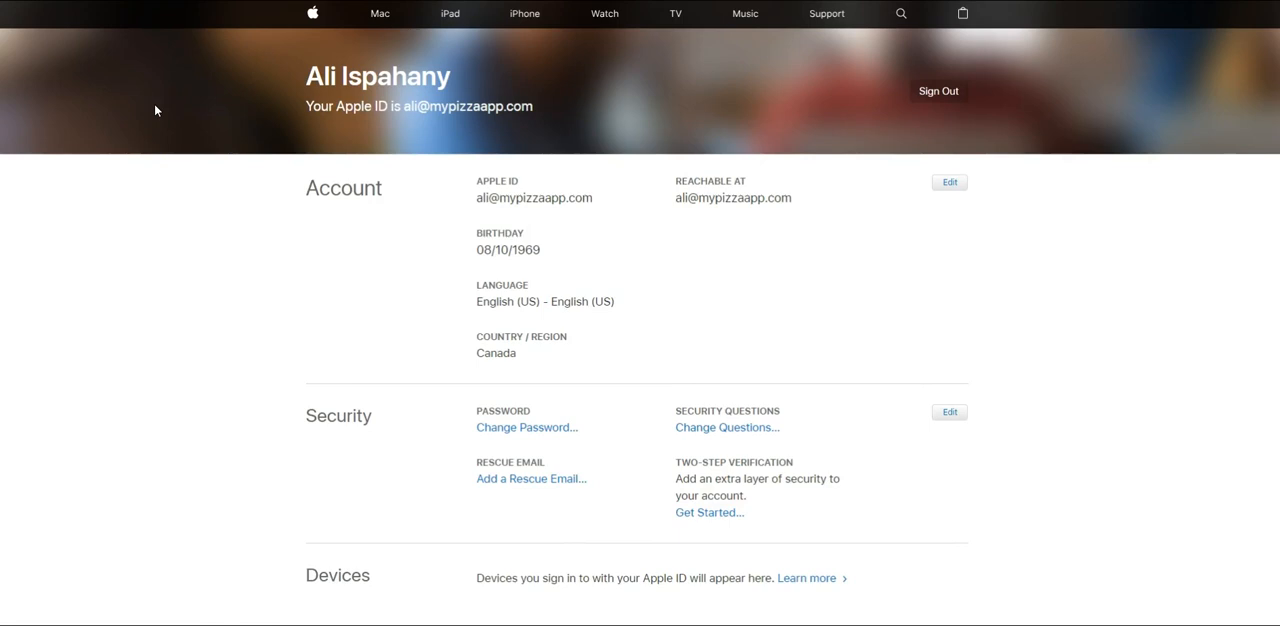
scroll("down", 3)
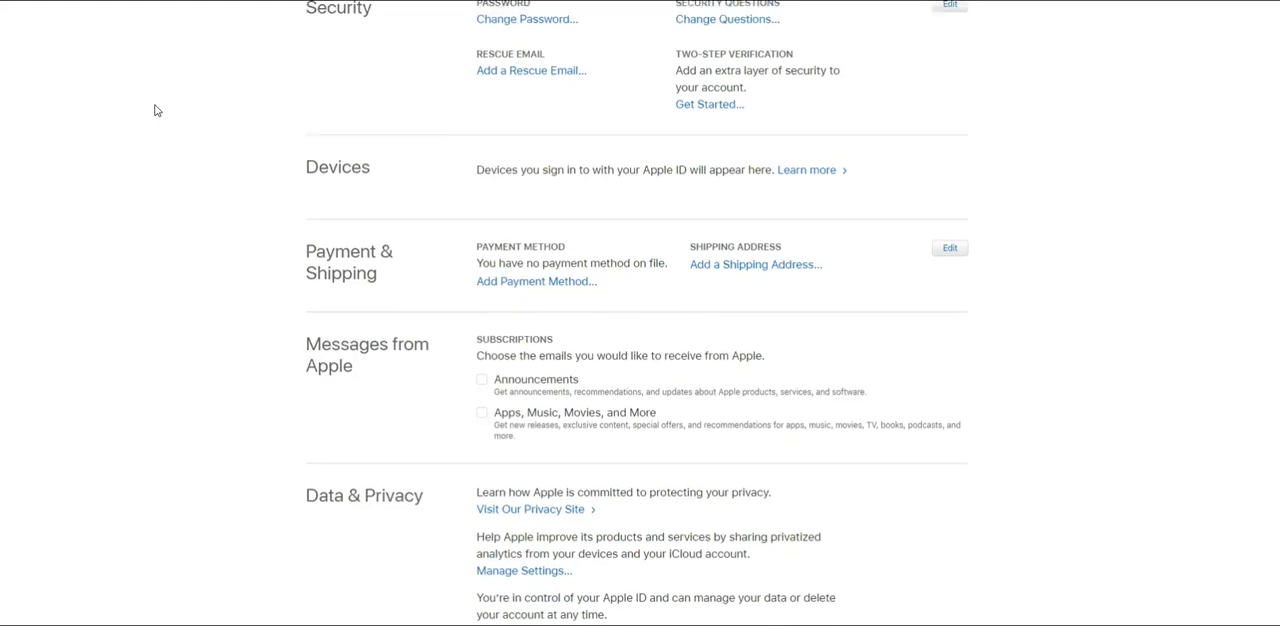
scroll("up", 3)
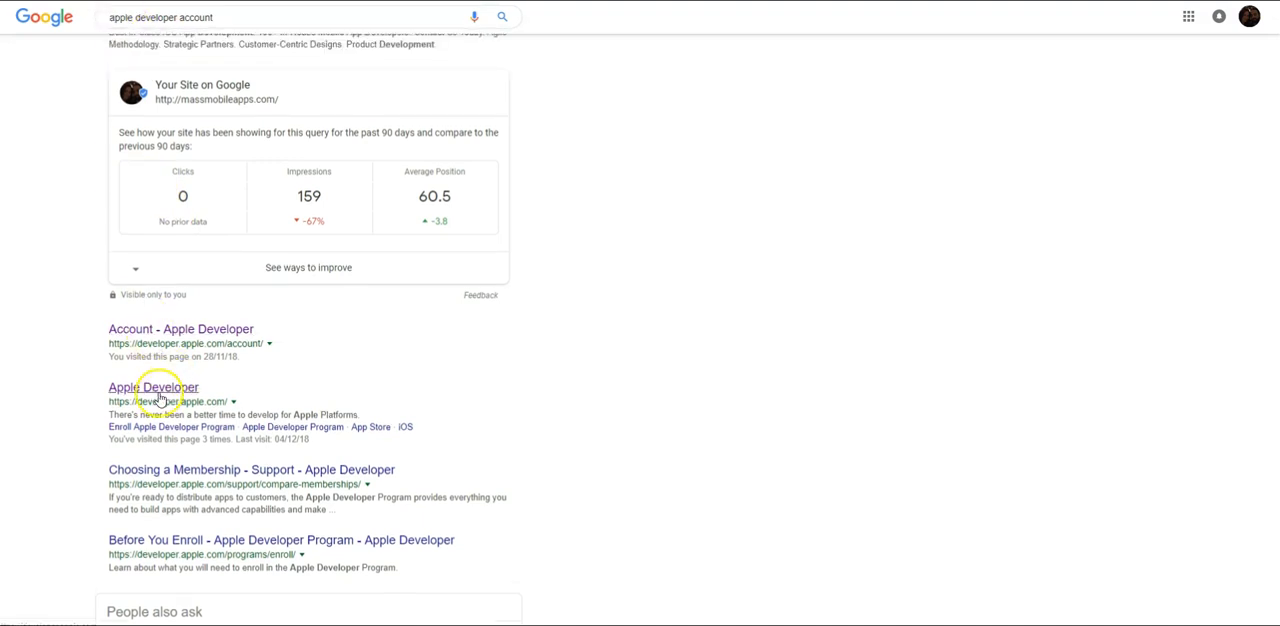
mouse_move(312, 390)
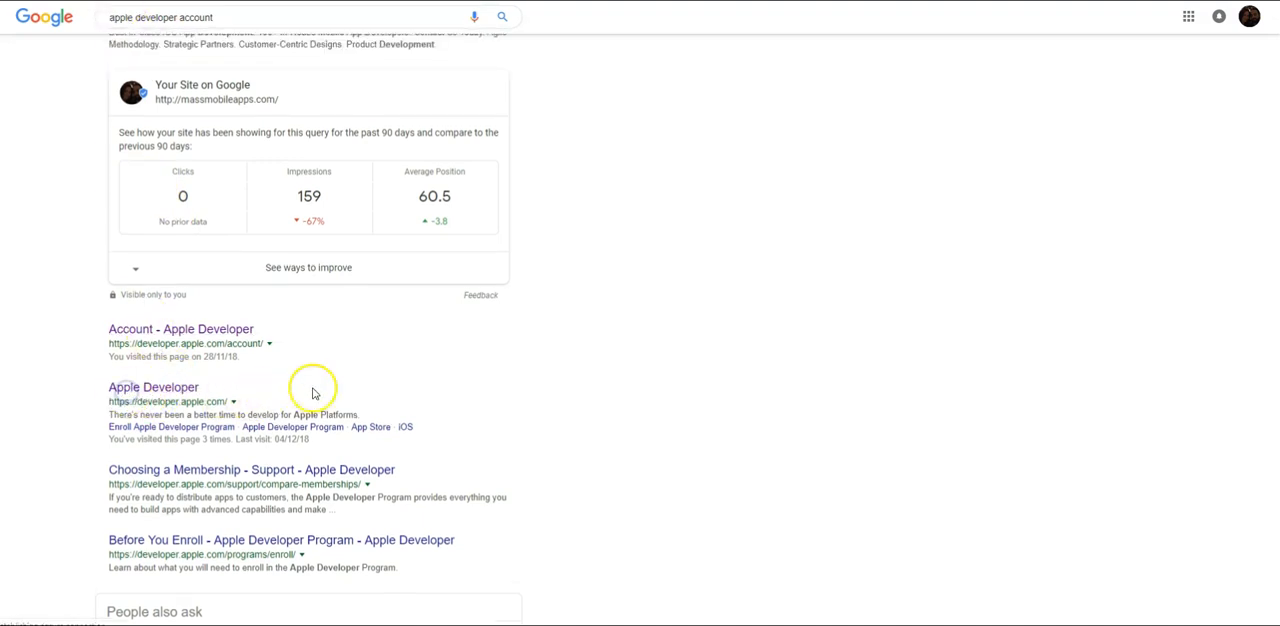
Return to the Apple Developer site and its Account area showing the Developer Agreement.
left_click(152, 388)
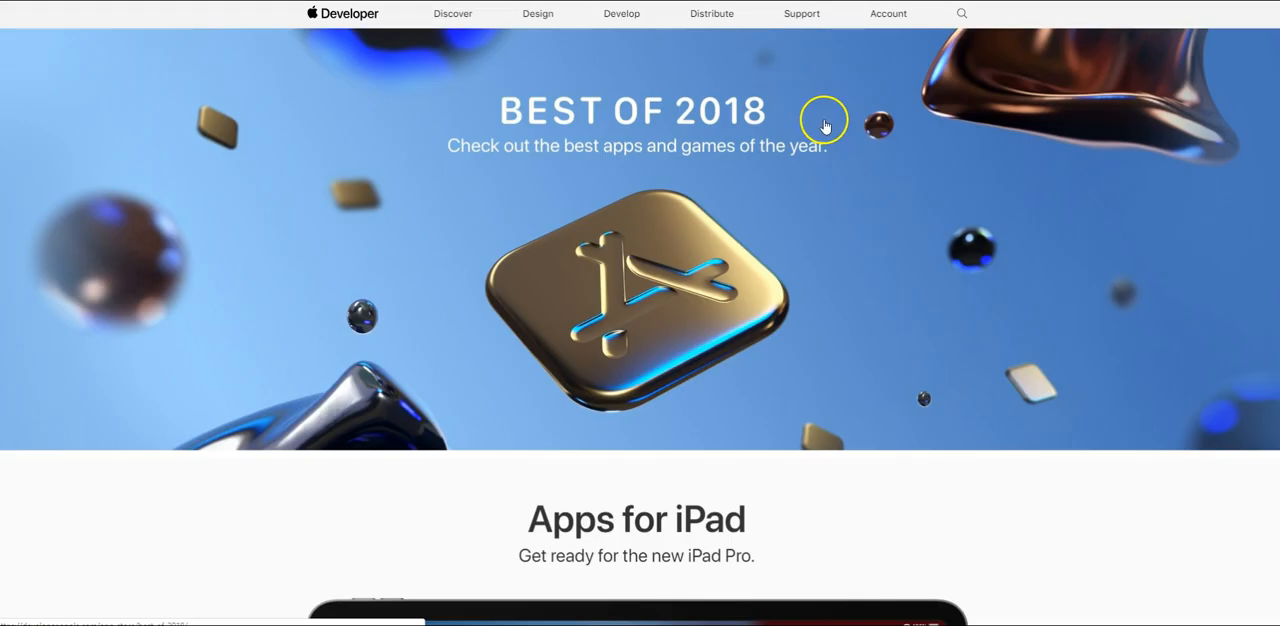
mouse_move(888, 12)
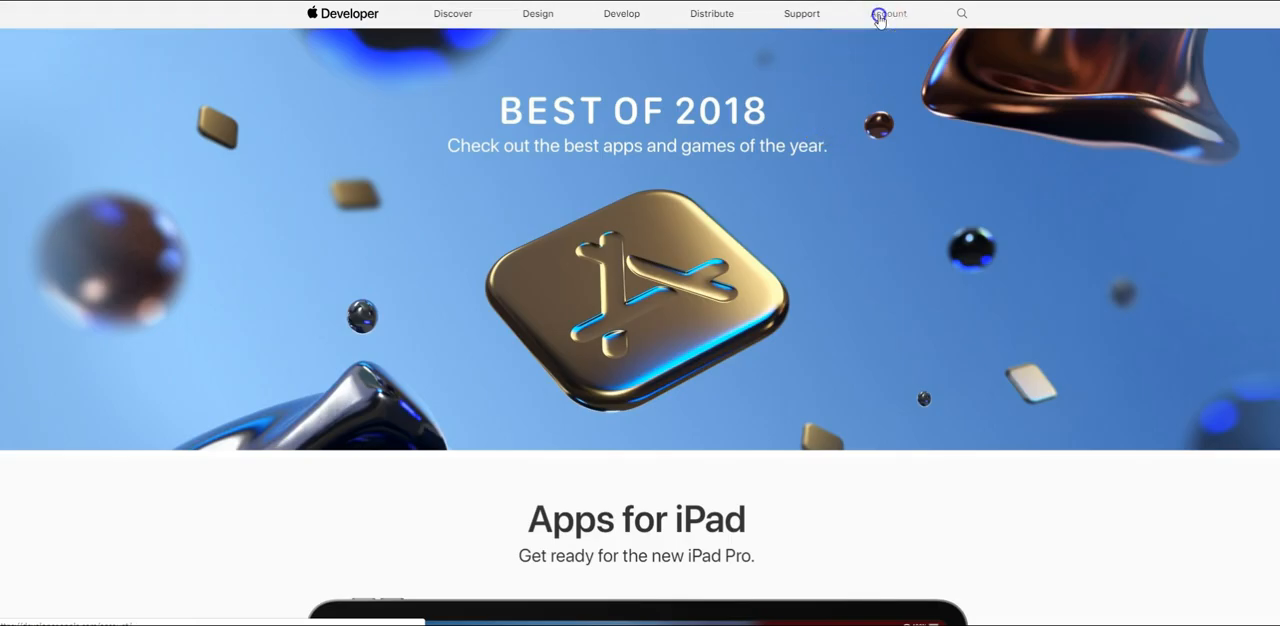
left_click(888, 12)
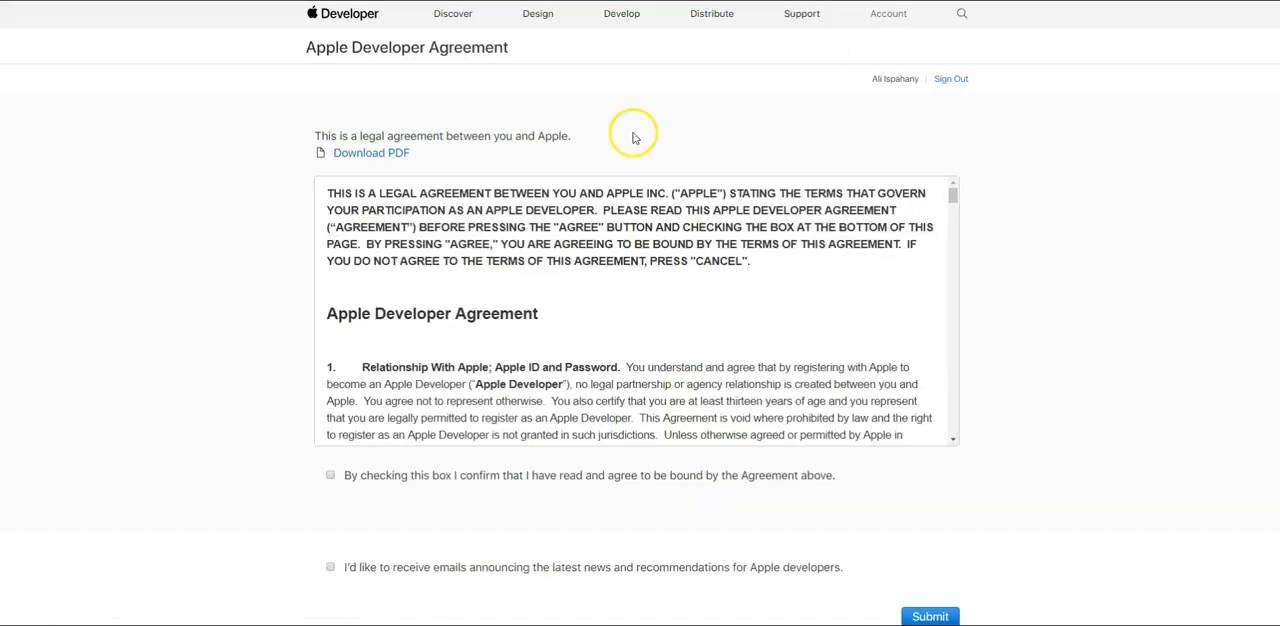
mouse_move(952, 192)
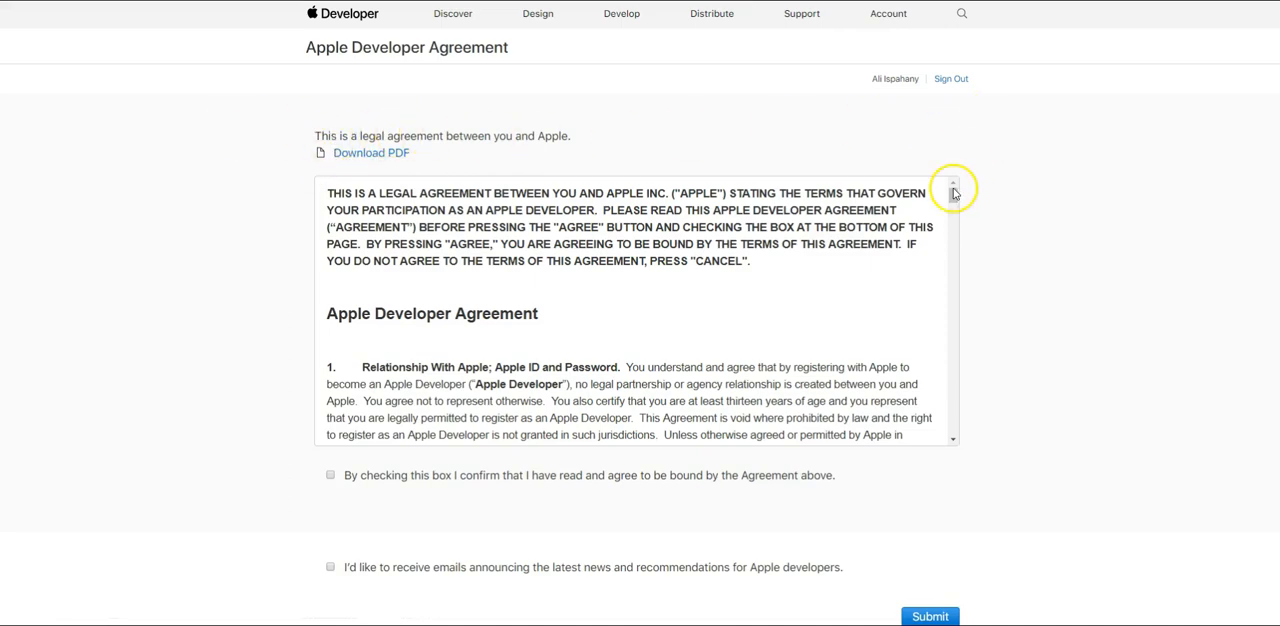
Agree to the Apple Developer Agreement and submit it to reach the Getting Started page.
scroll("down", 3)
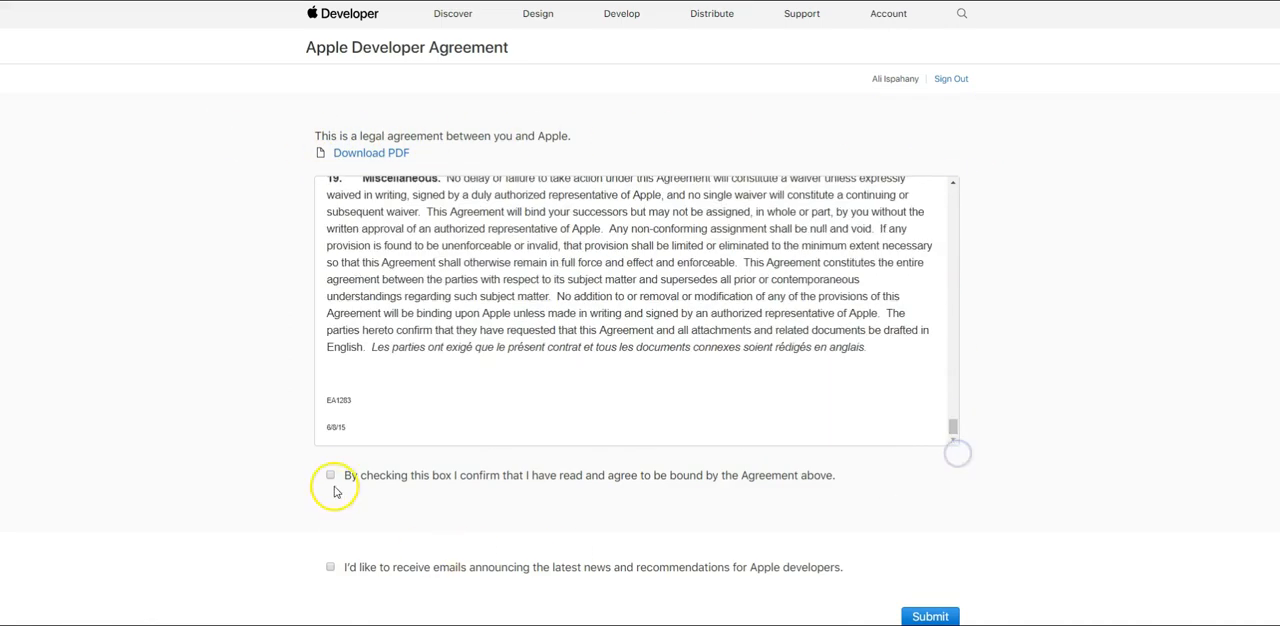
left_click(330, 476)
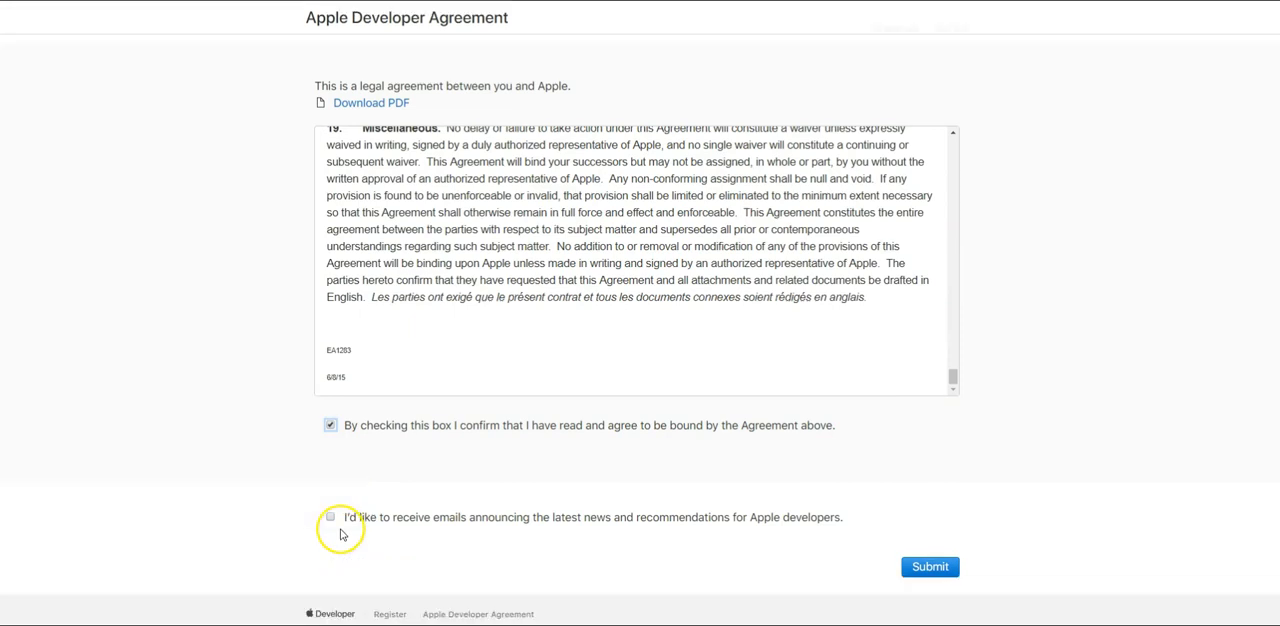
scroll("down", 3)
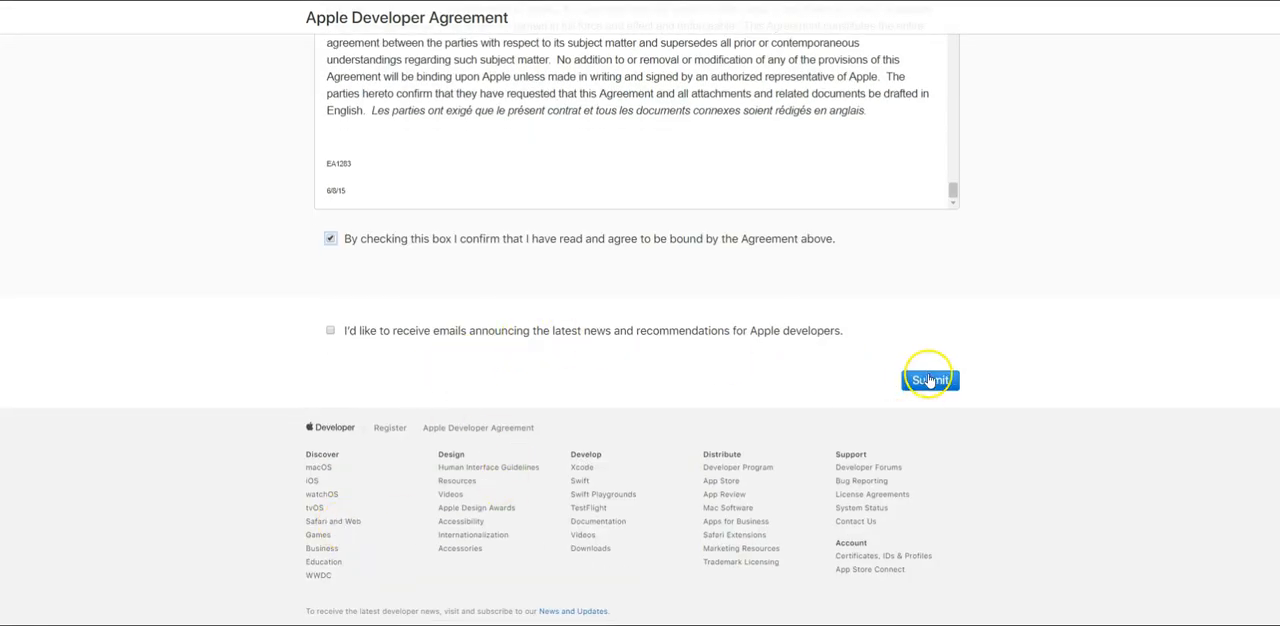
left_click(928, 380)
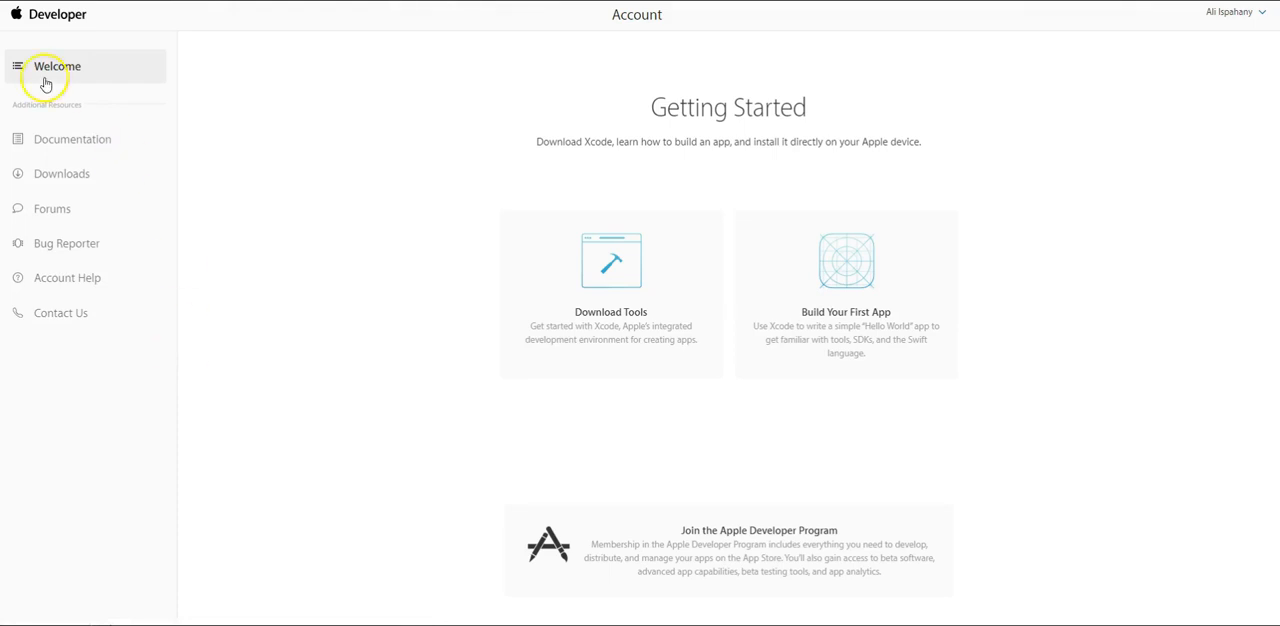
mouse_move(196, 190)
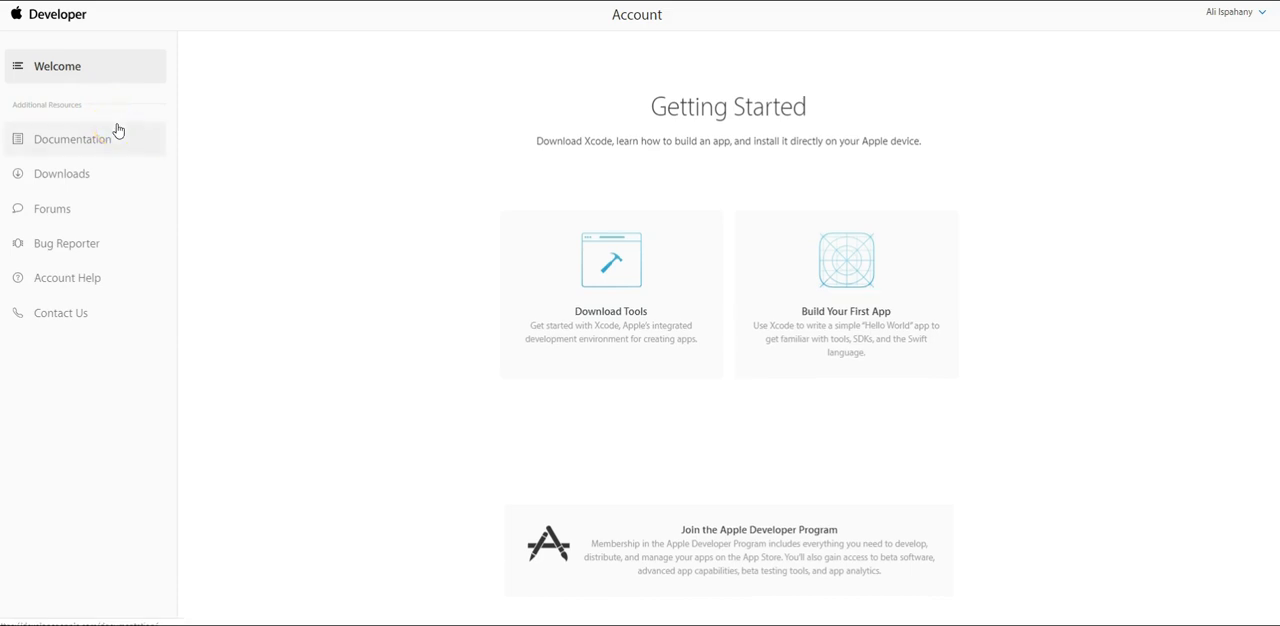
mouse_move(178, 90)
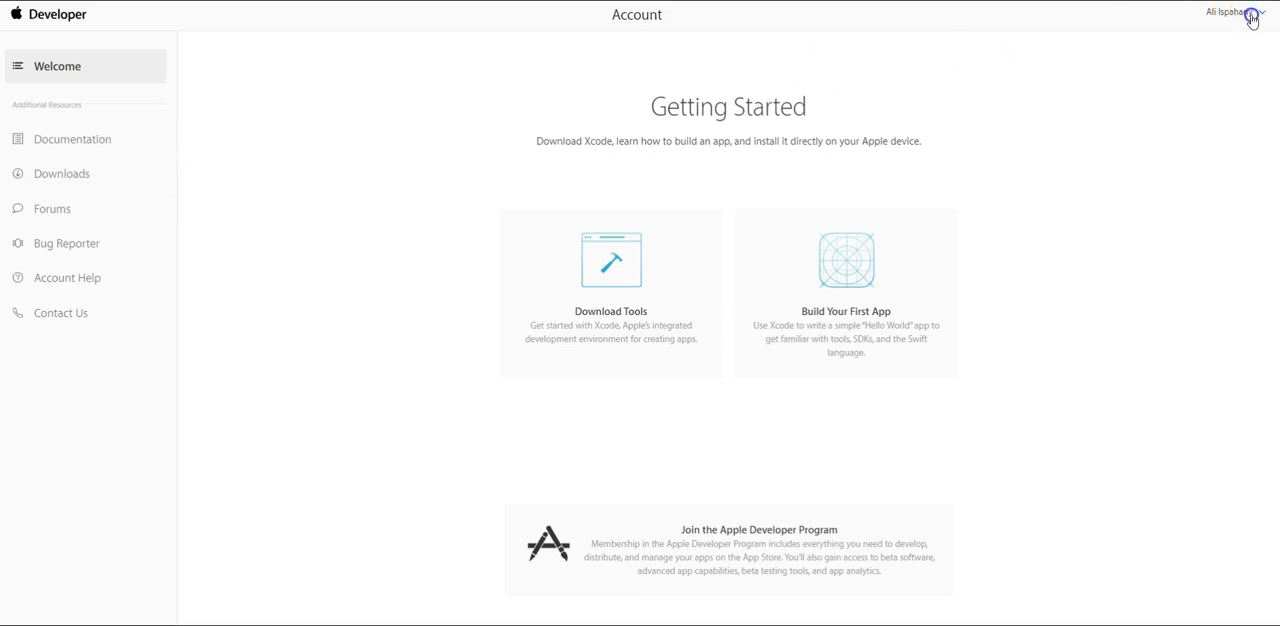
mouse_move(240, 138)
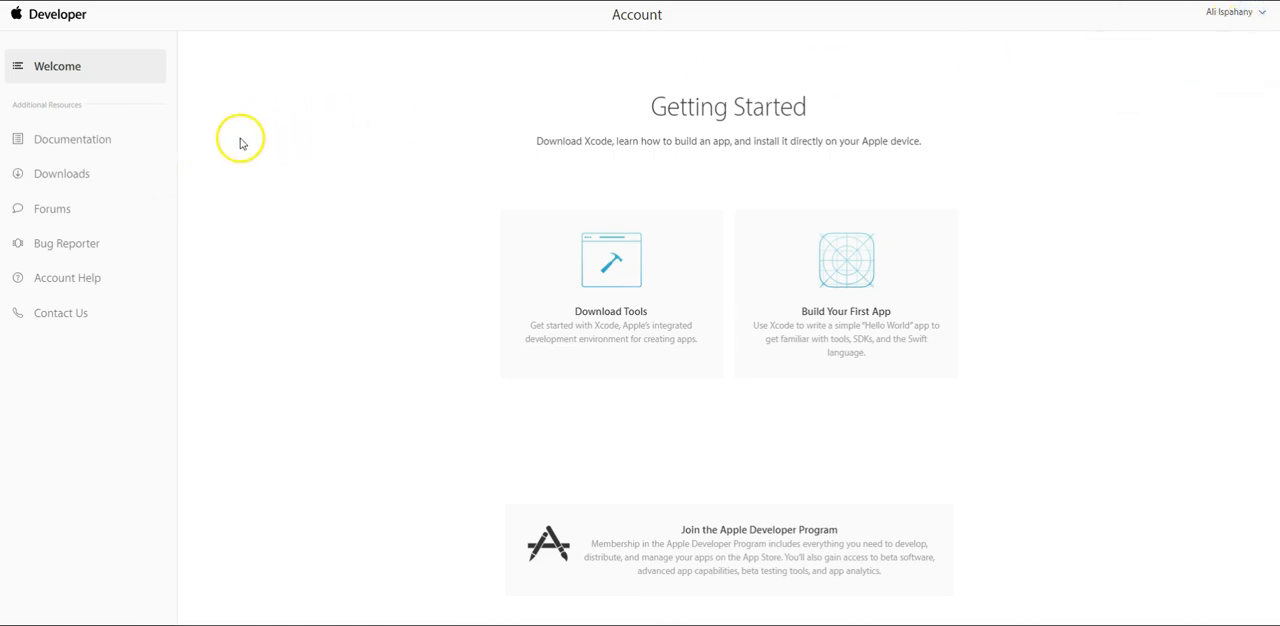
mouse_move(52, 208)
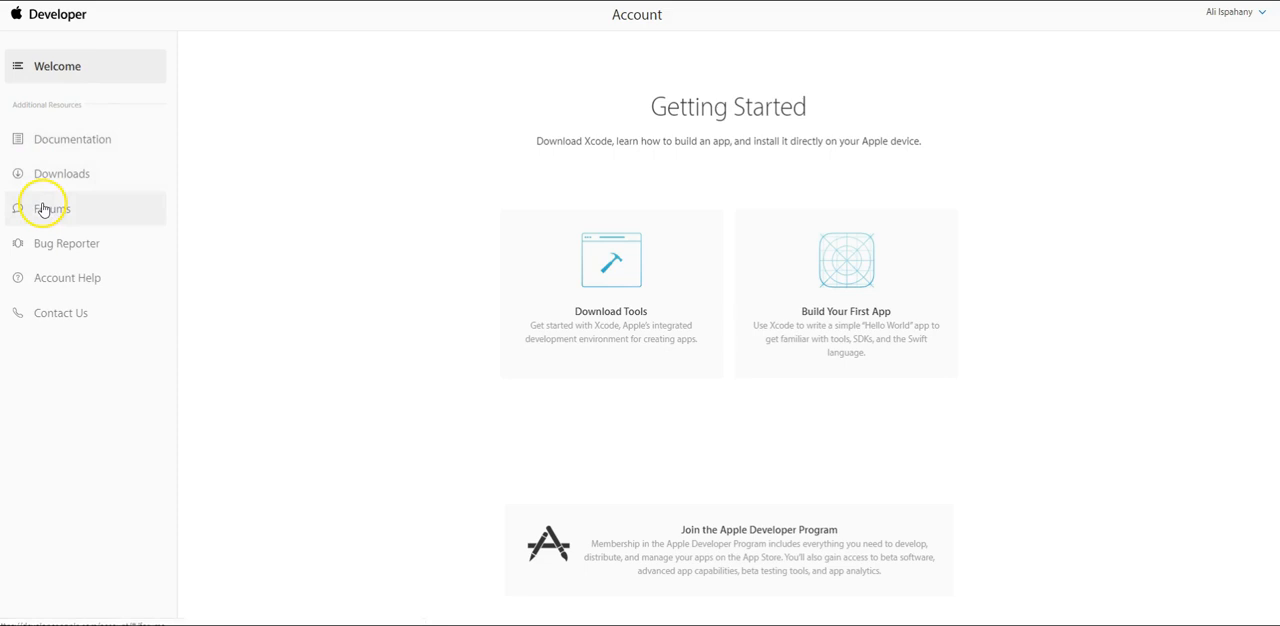
mouse_move(116, 312)
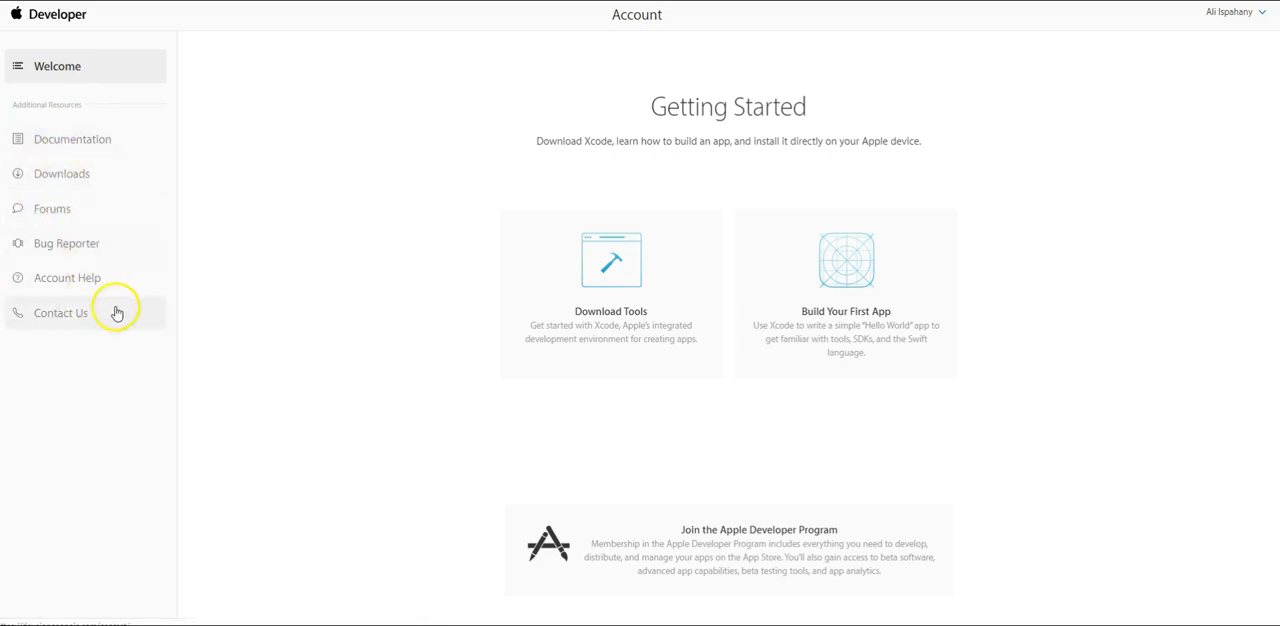
mouse_move(290, 278)
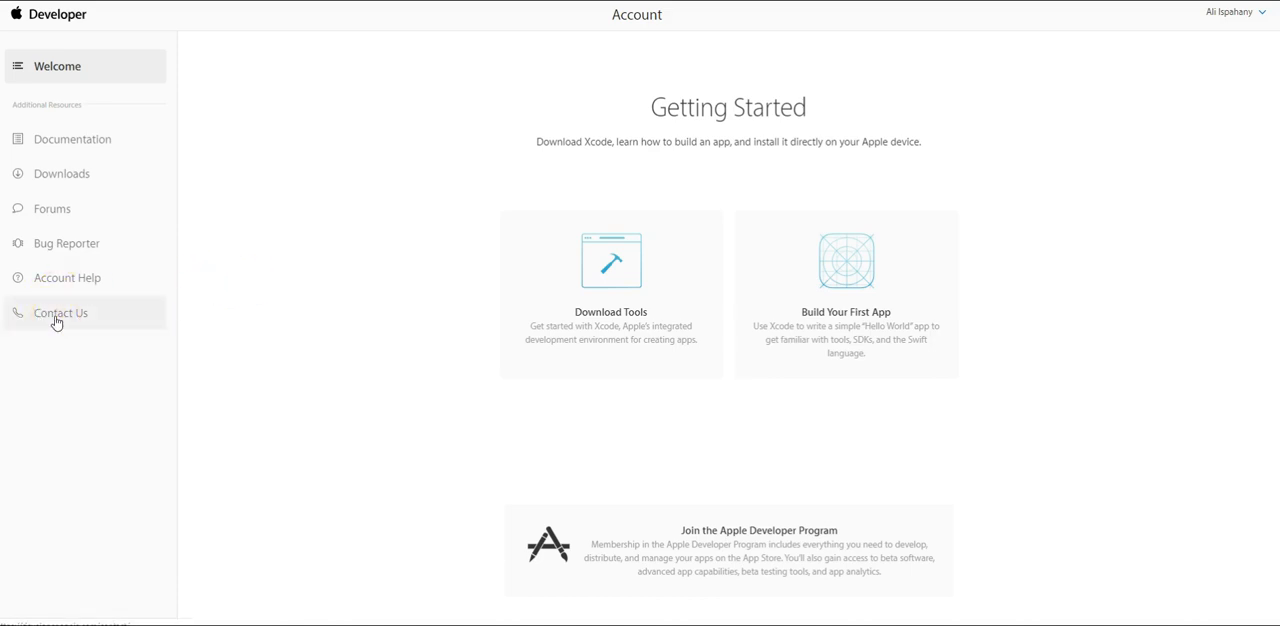
mouse_move(804, 268)
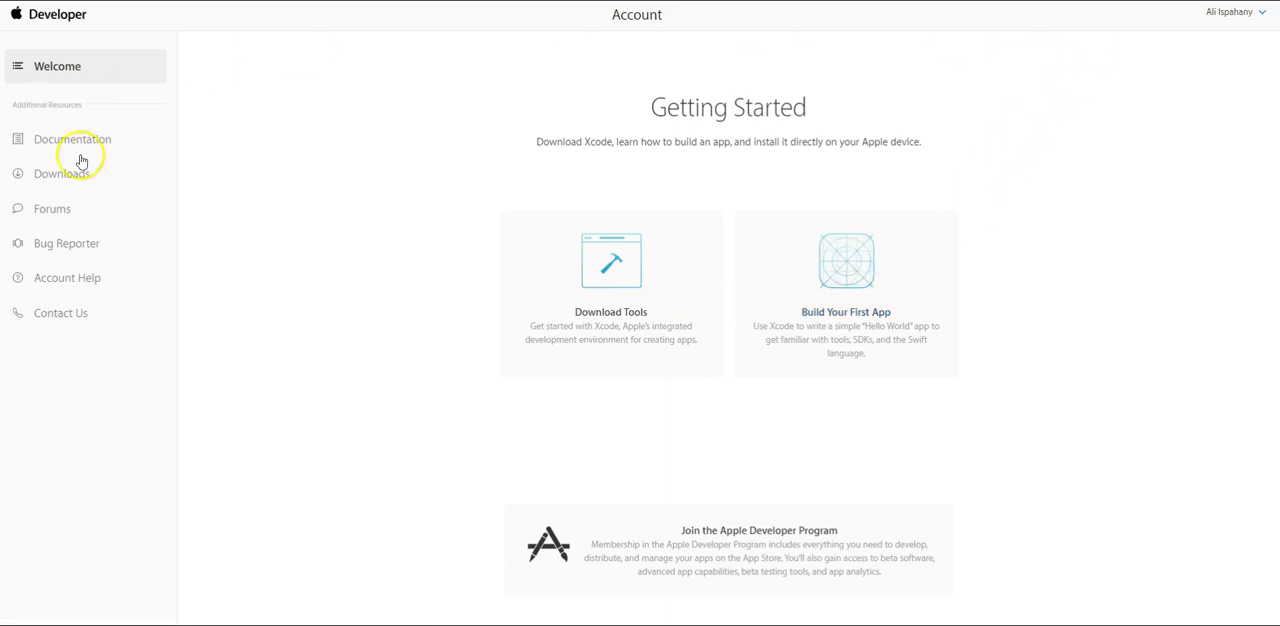
mouse_move(348, 136)
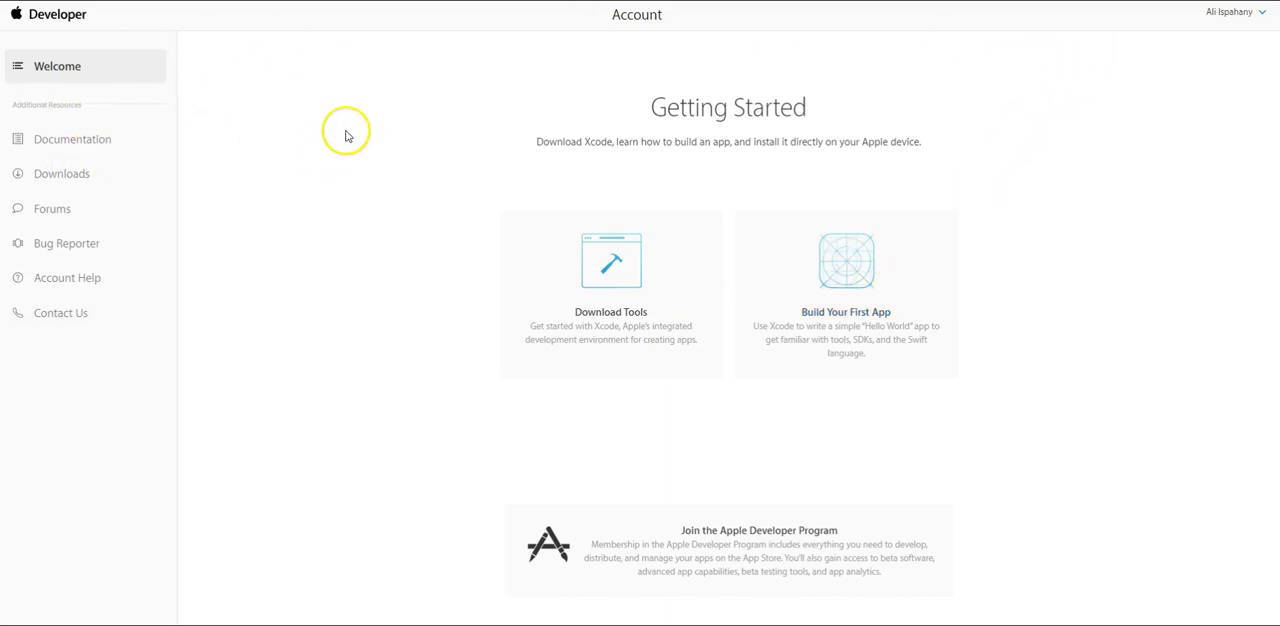
mouse_move(110, 96)
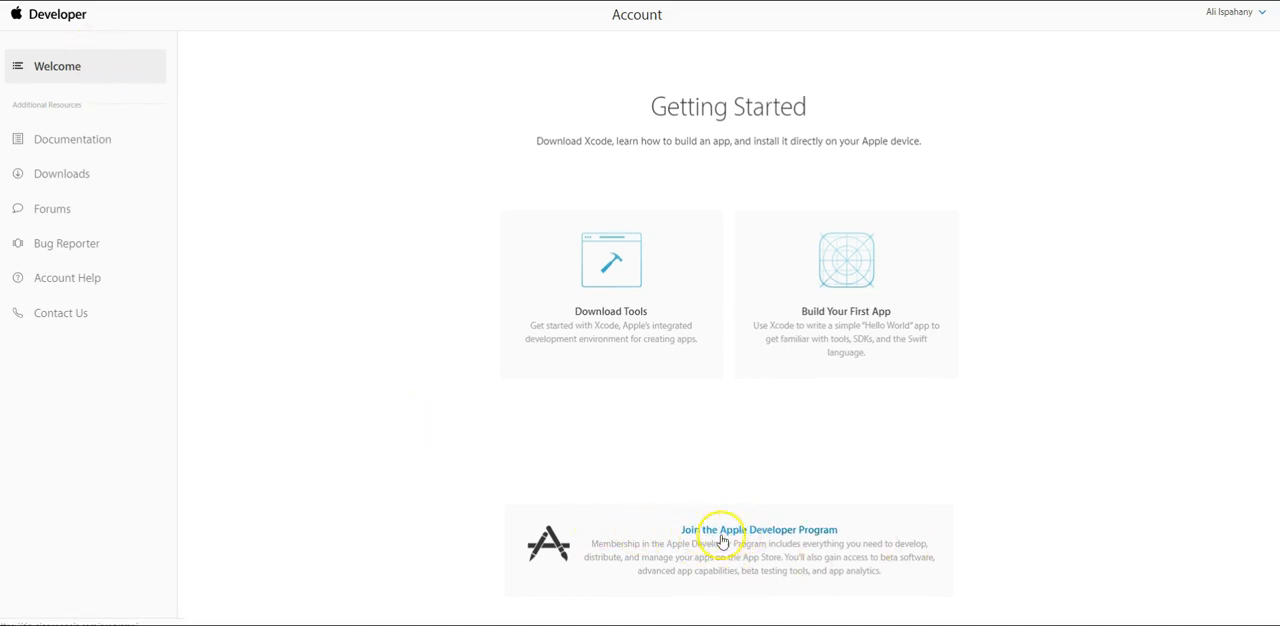
Review 'What You Need To Enroll' for the Developer Program and start the enrollment.
left_click(758, 530)
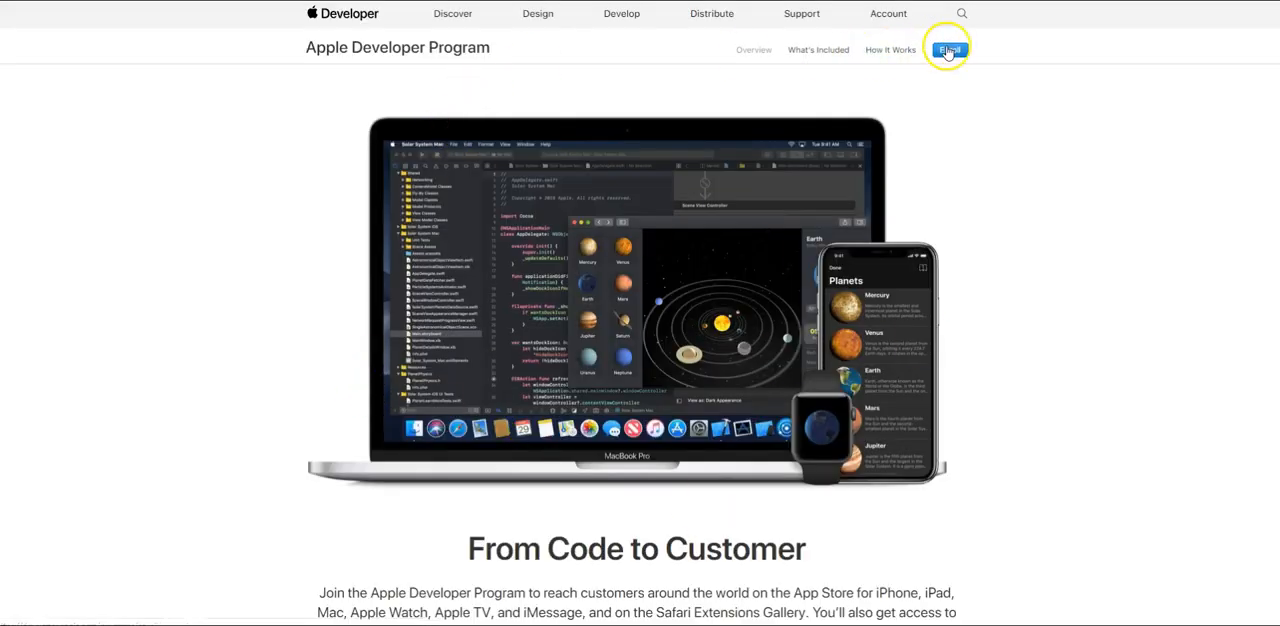
scroll("down", 3)
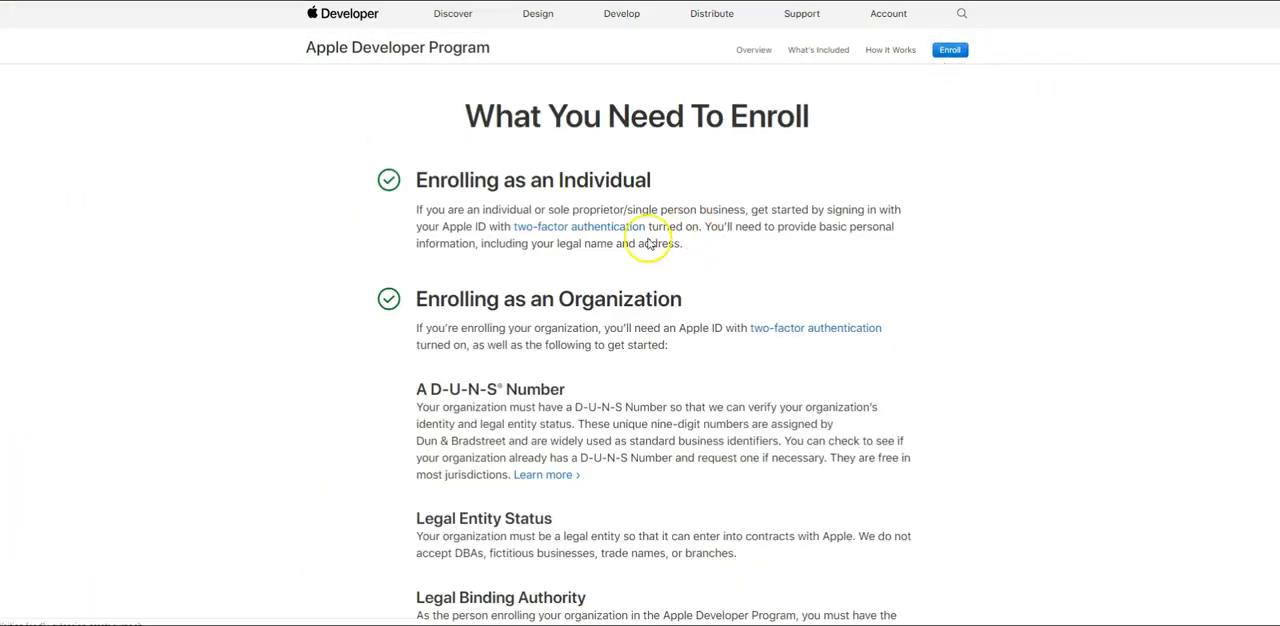
scroll("down", 3)
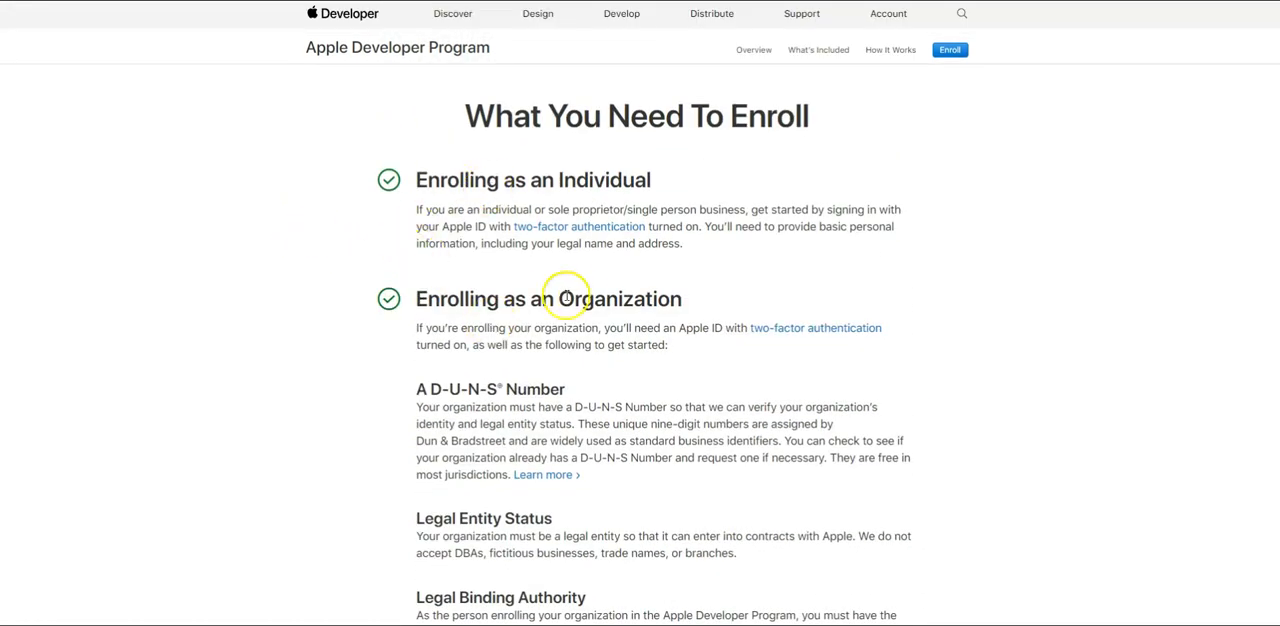
scroll("down", 3)
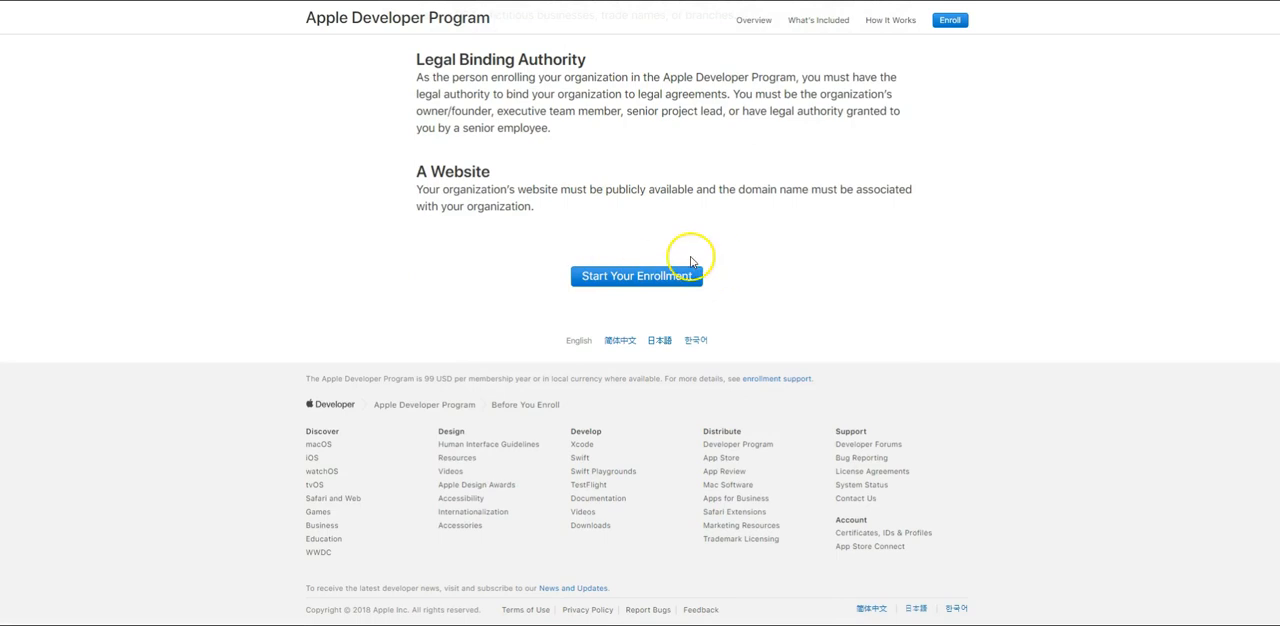
left_click(636, 276)
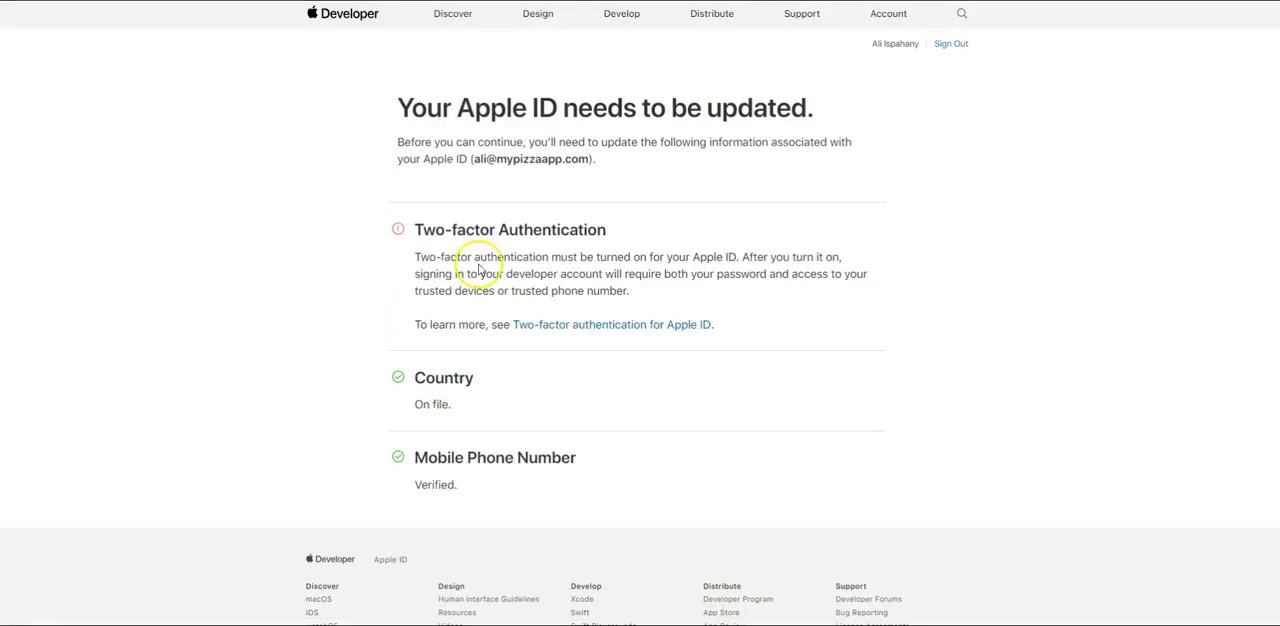
mouse_move(608, 256)
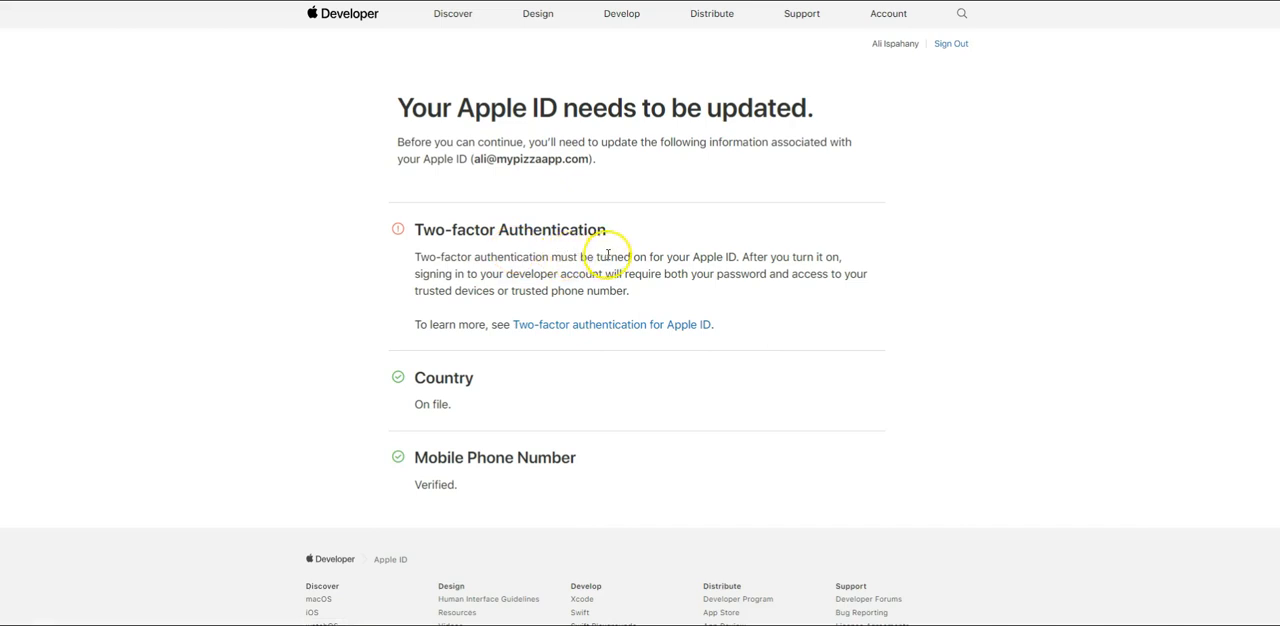
mouse_move(464, 288)
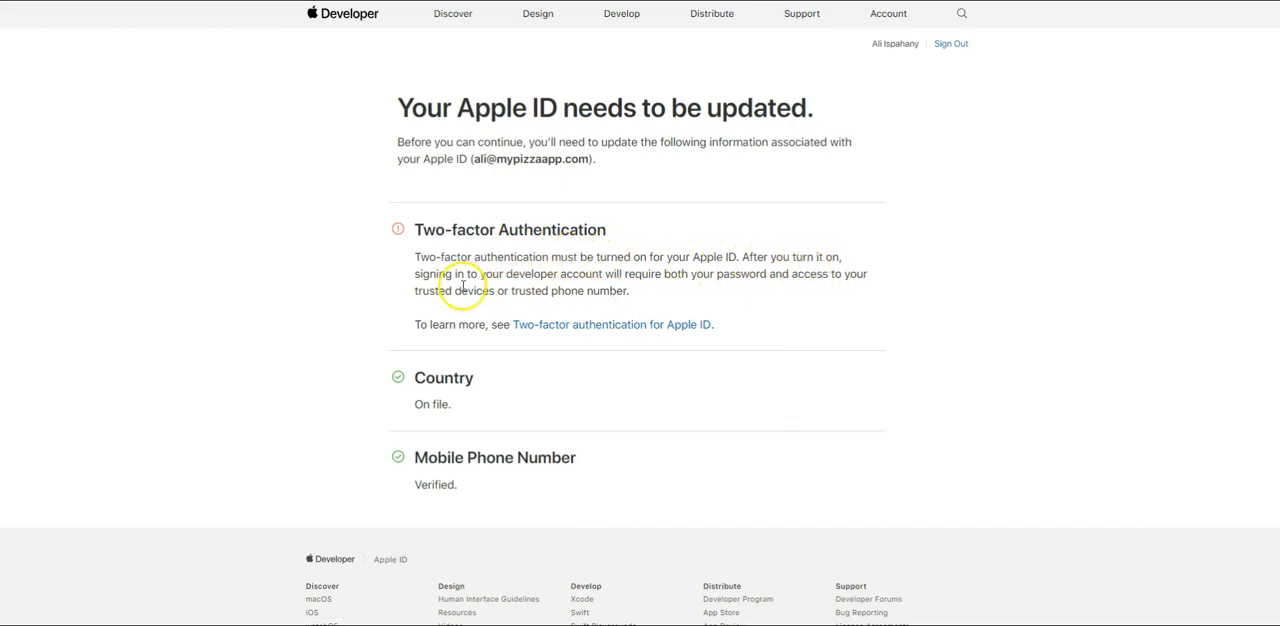
mouse_move(592, 266)
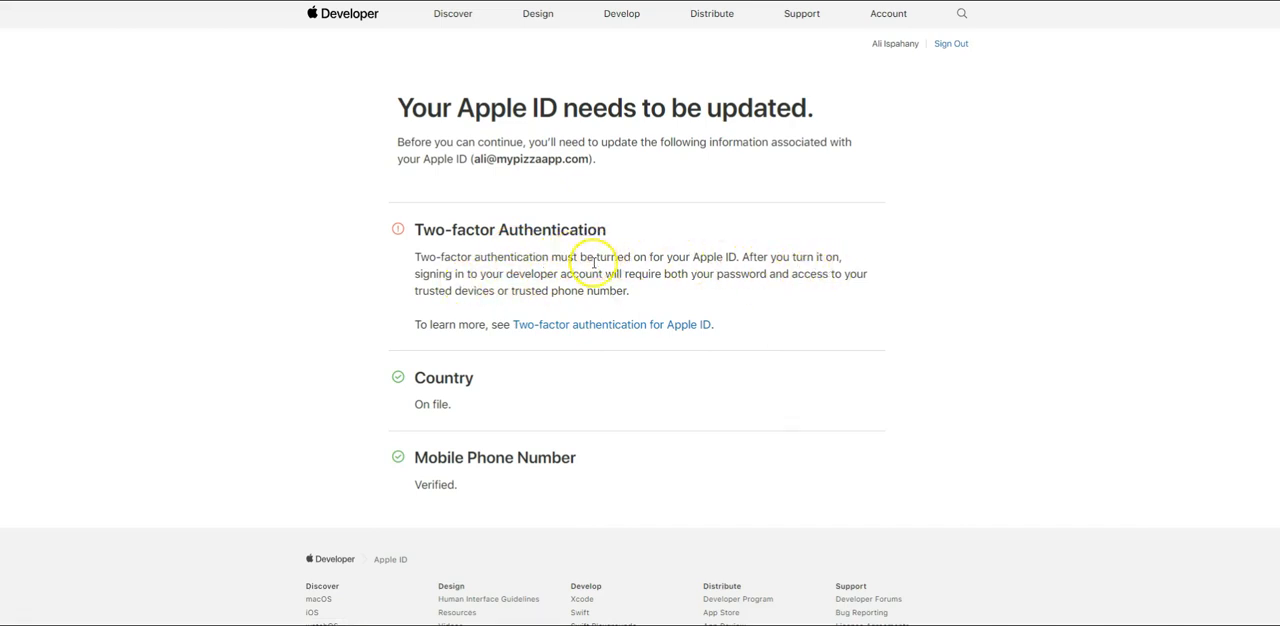
mouse_move(436, 296)
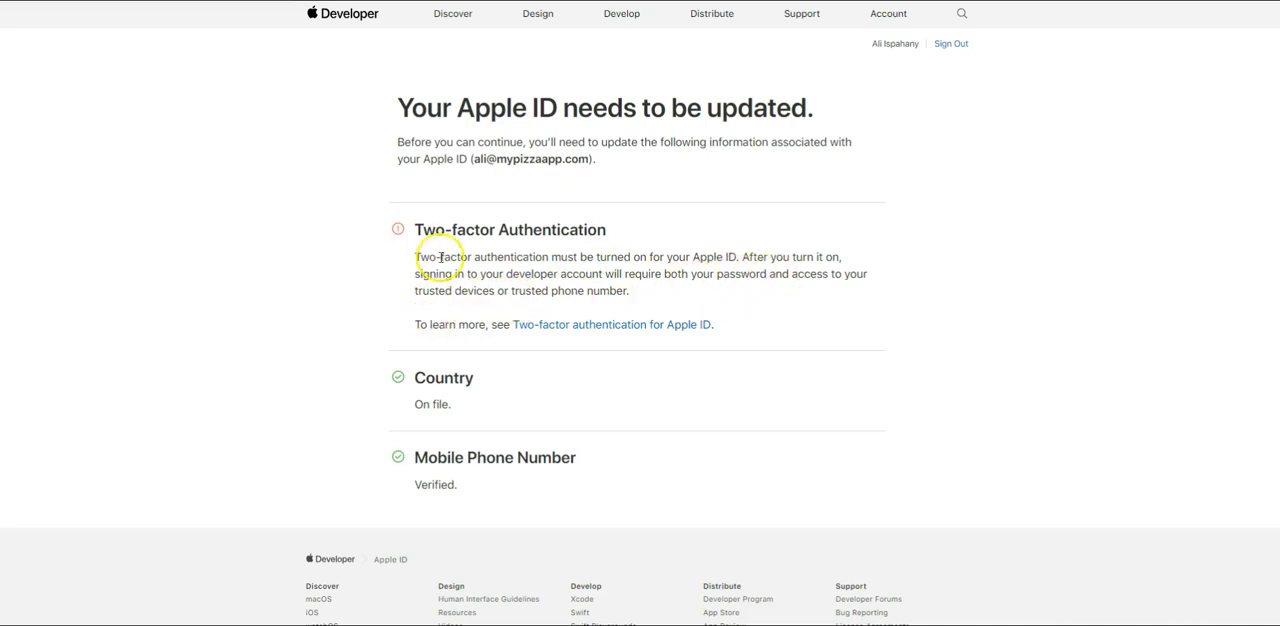
mouse_move(604, 324)
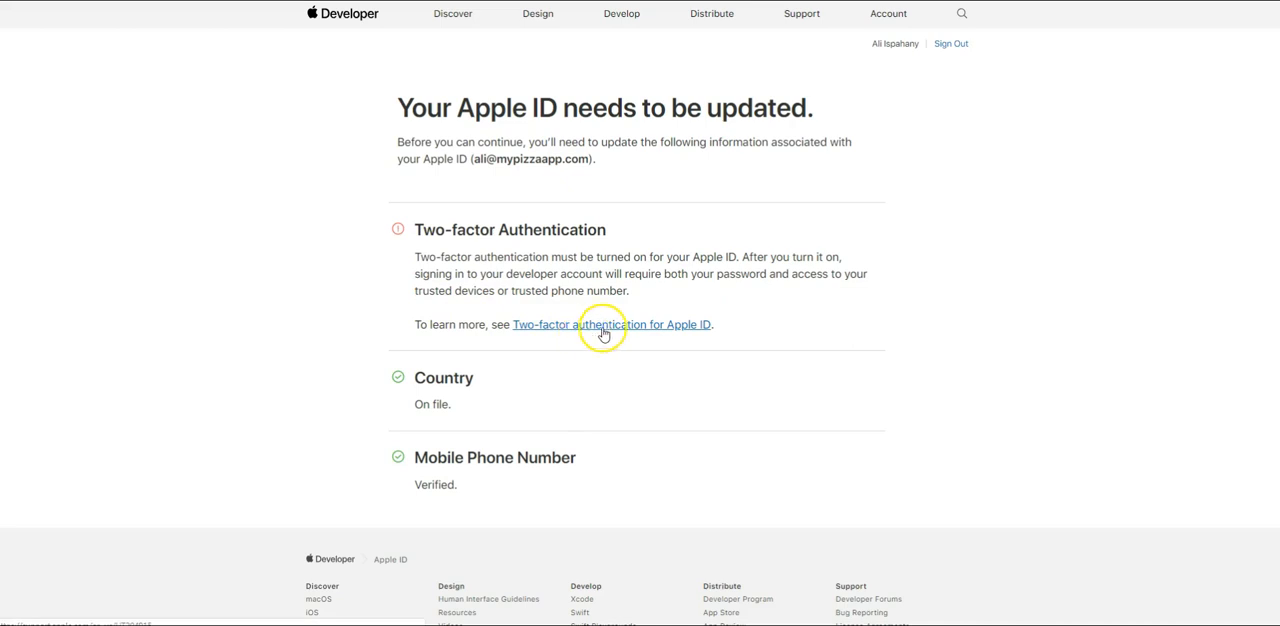
Follow the 'Two-factor authentication for Apple ID' link from the update notice.
scroll("down", 3)
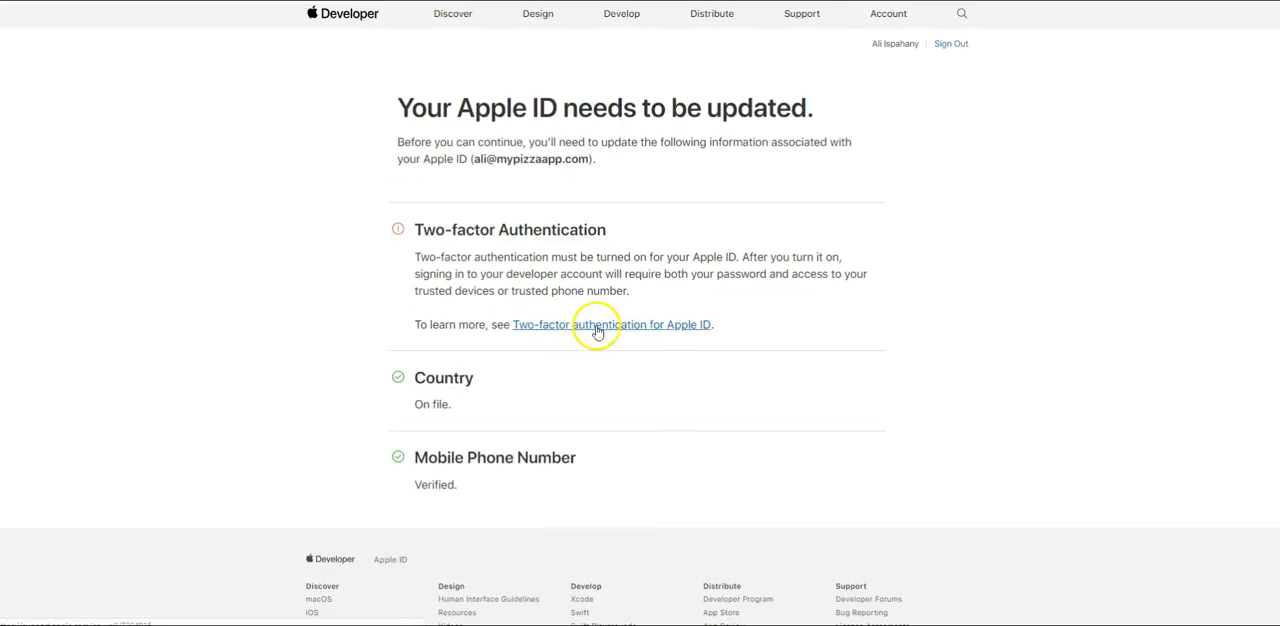
left_click(610, 324)
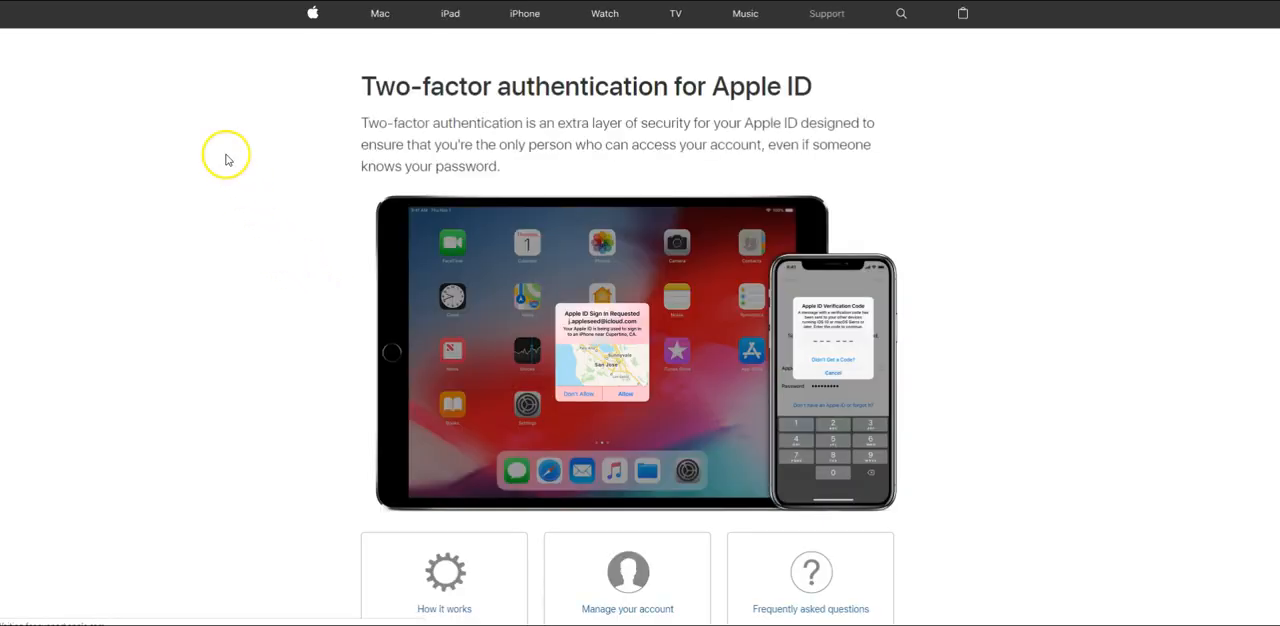
mouse_move(180, 84)
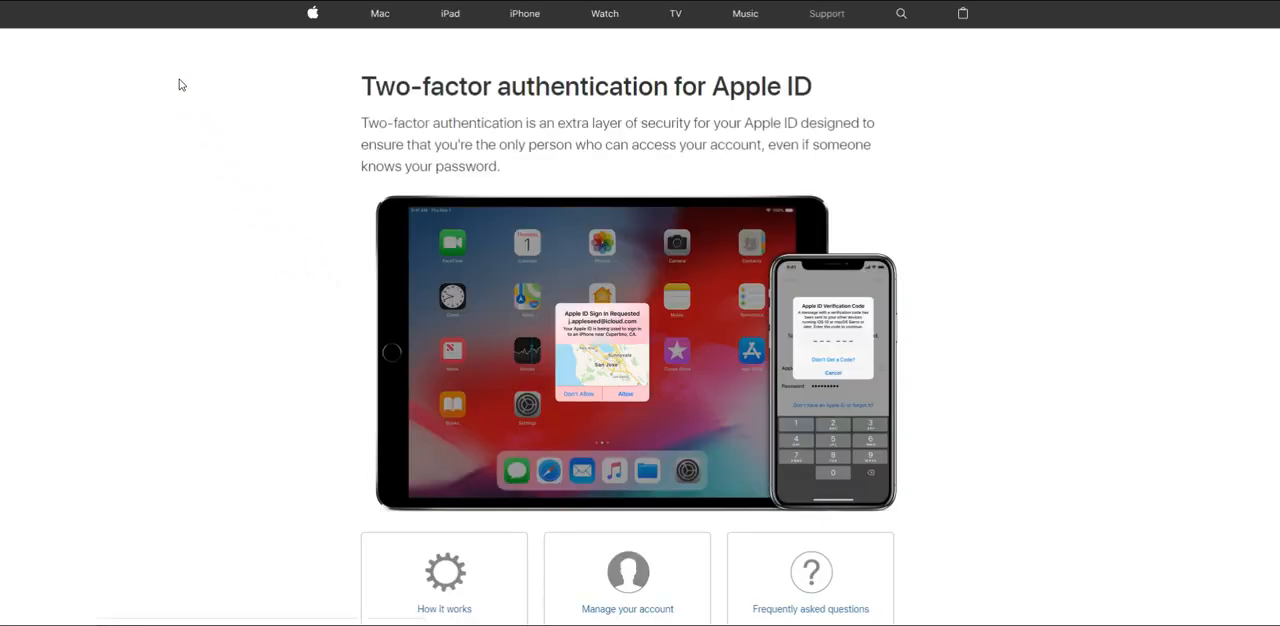
Read through trusted devices, phone numbers and codes down to 'Set up two-factor authentication'.
scroll("down", 3)
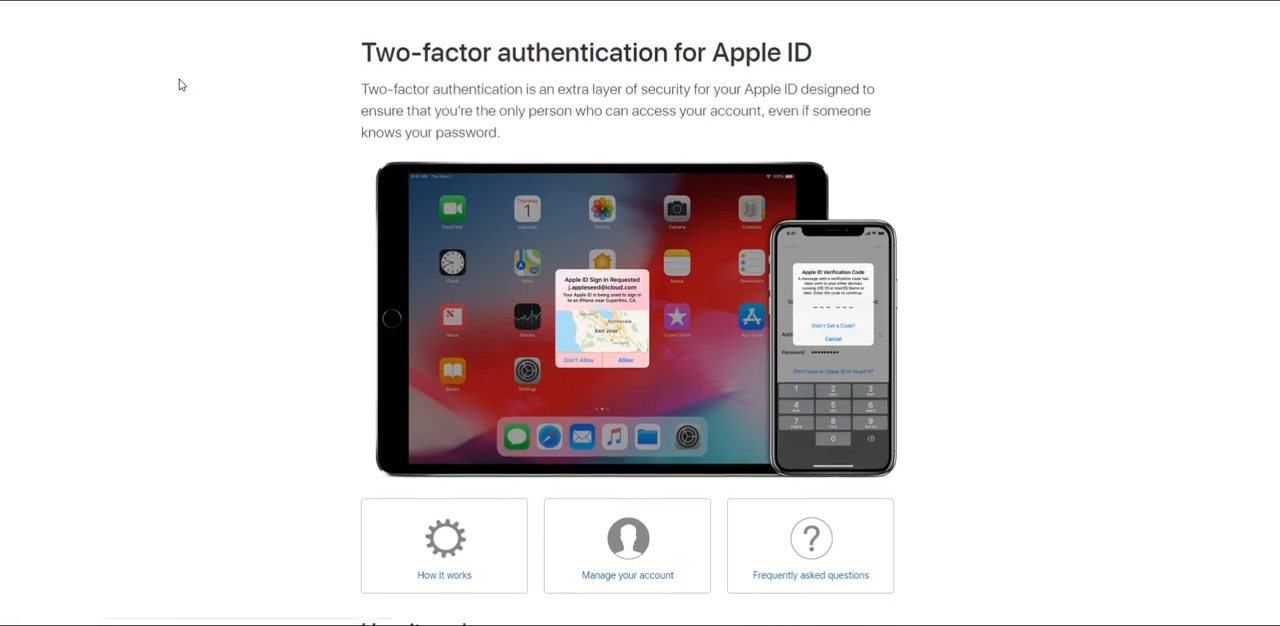
scroll("down", 3)
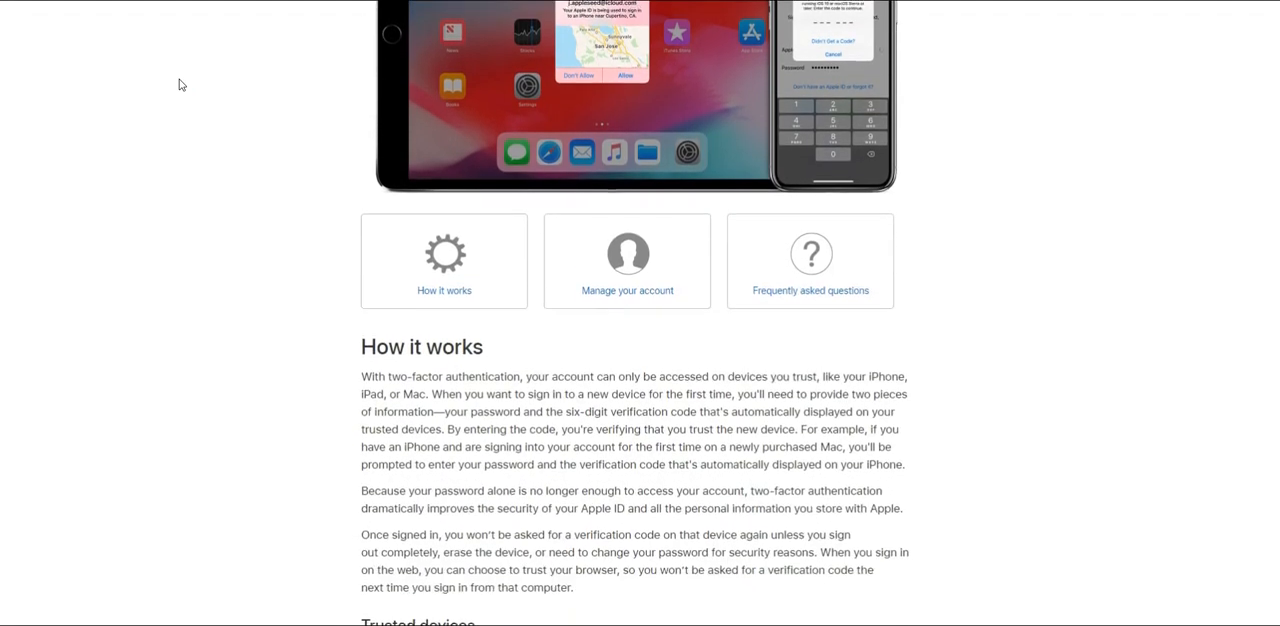
scroll("down", 3)
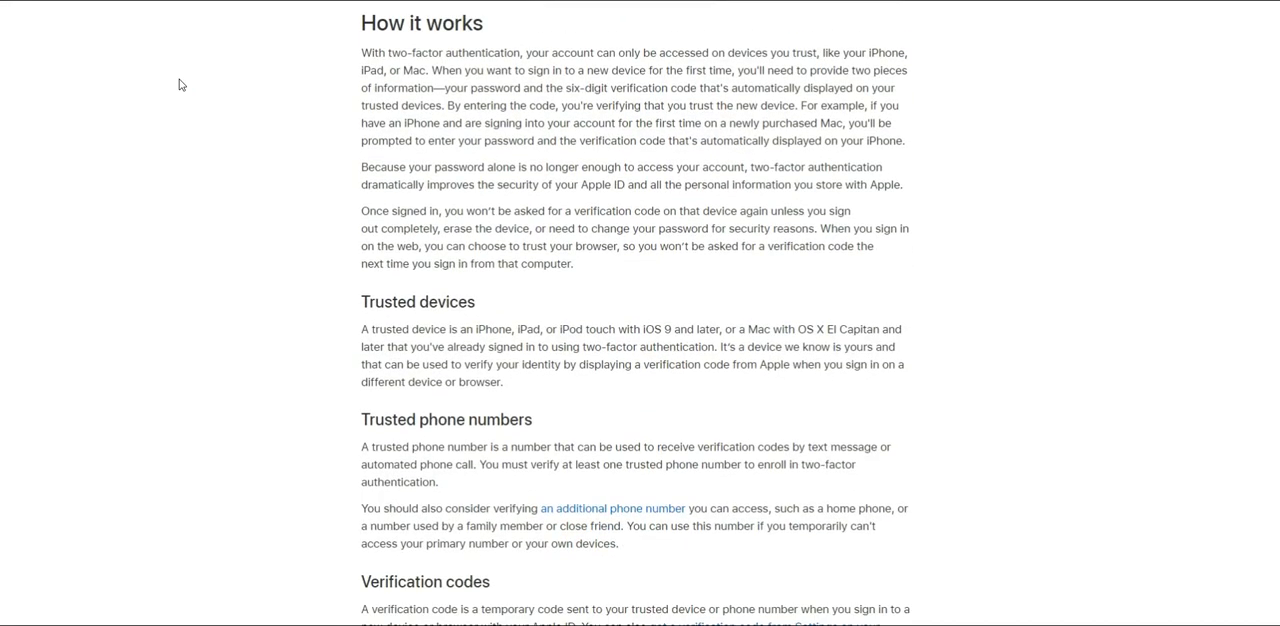
scroll("down", 3)
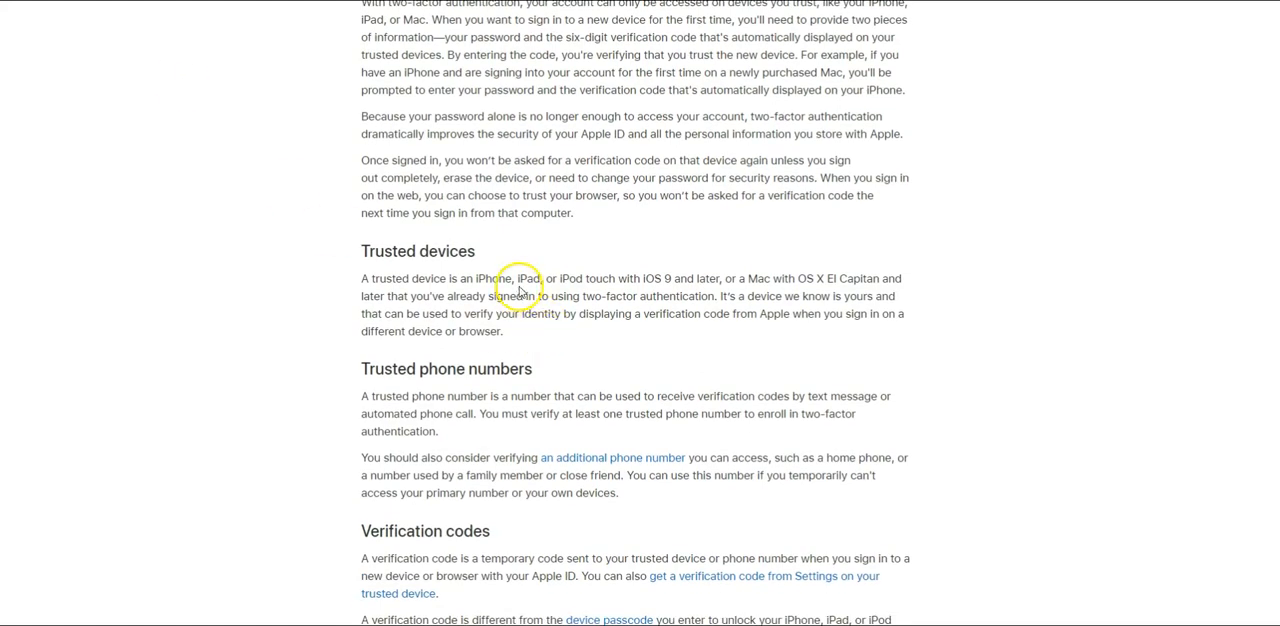
mouse_move(732, 272)
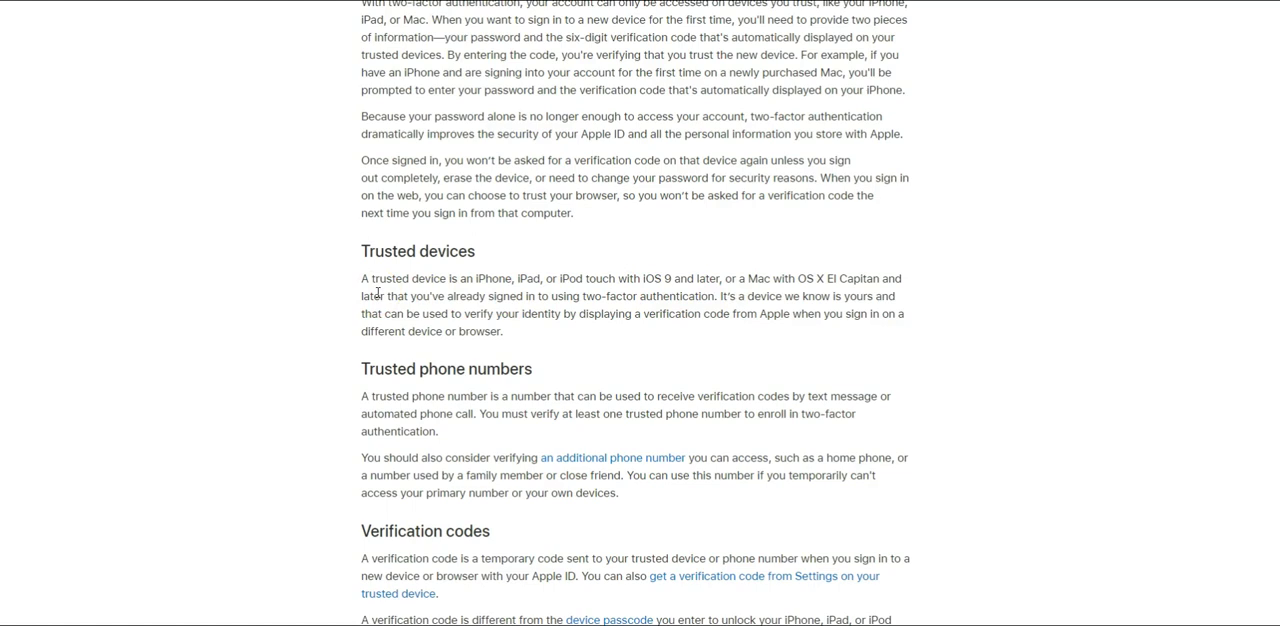
scroll("down", 3)
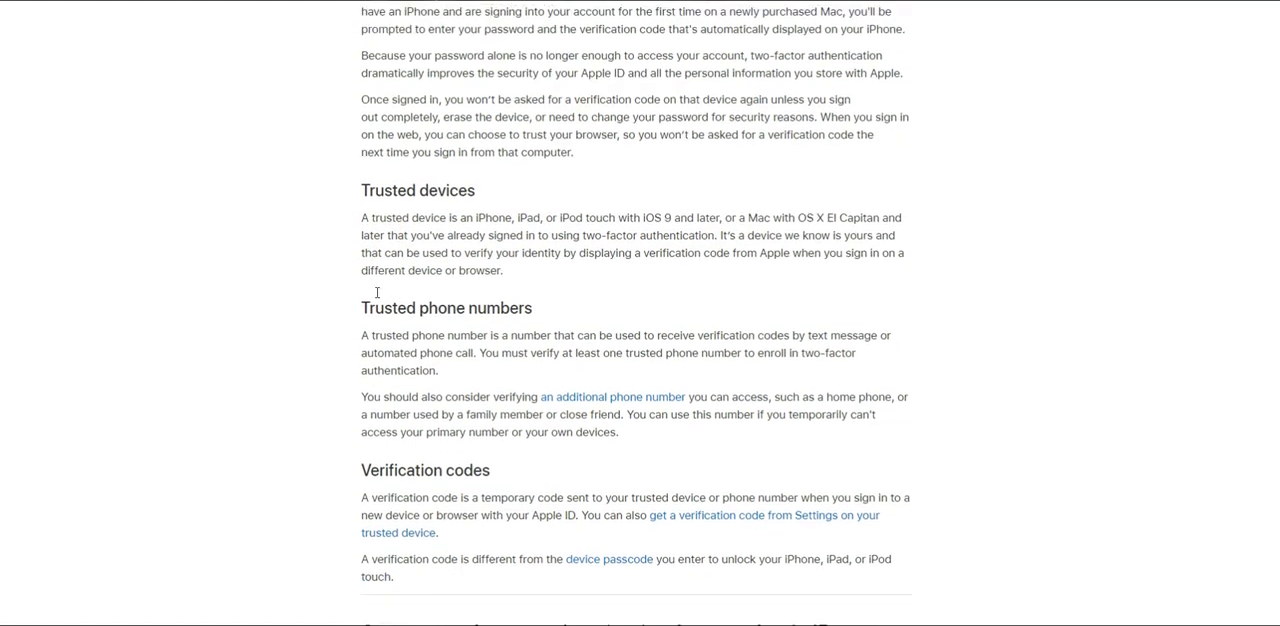
scroll("down", 3)
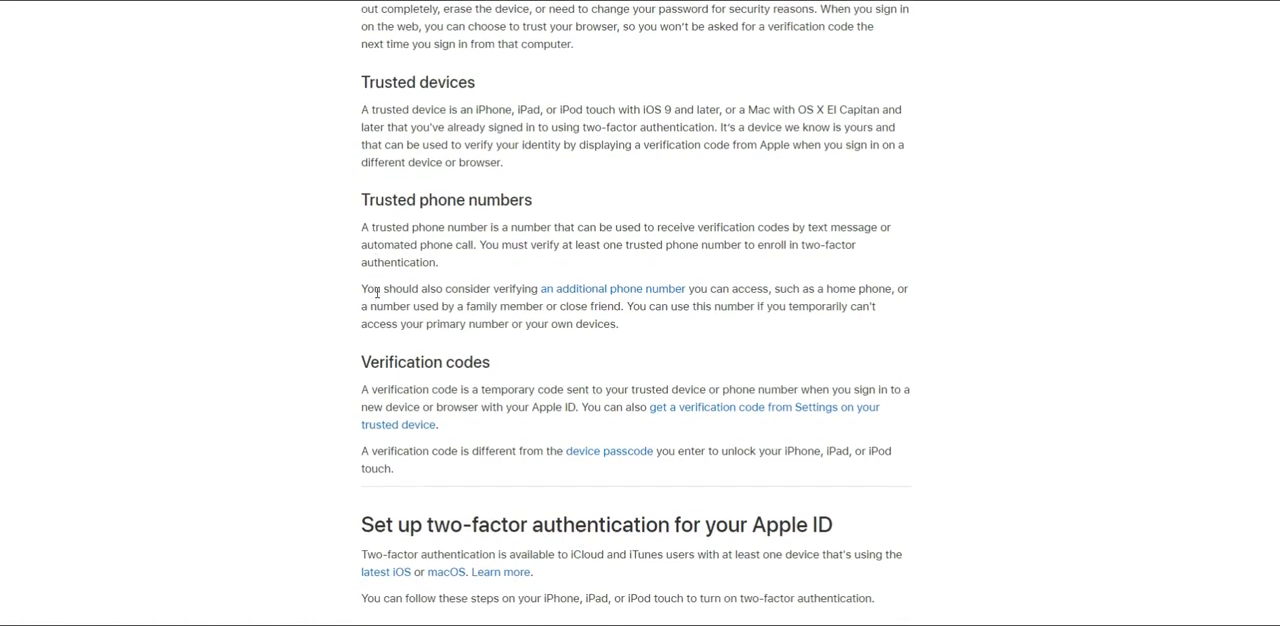
scroll("down", 3)
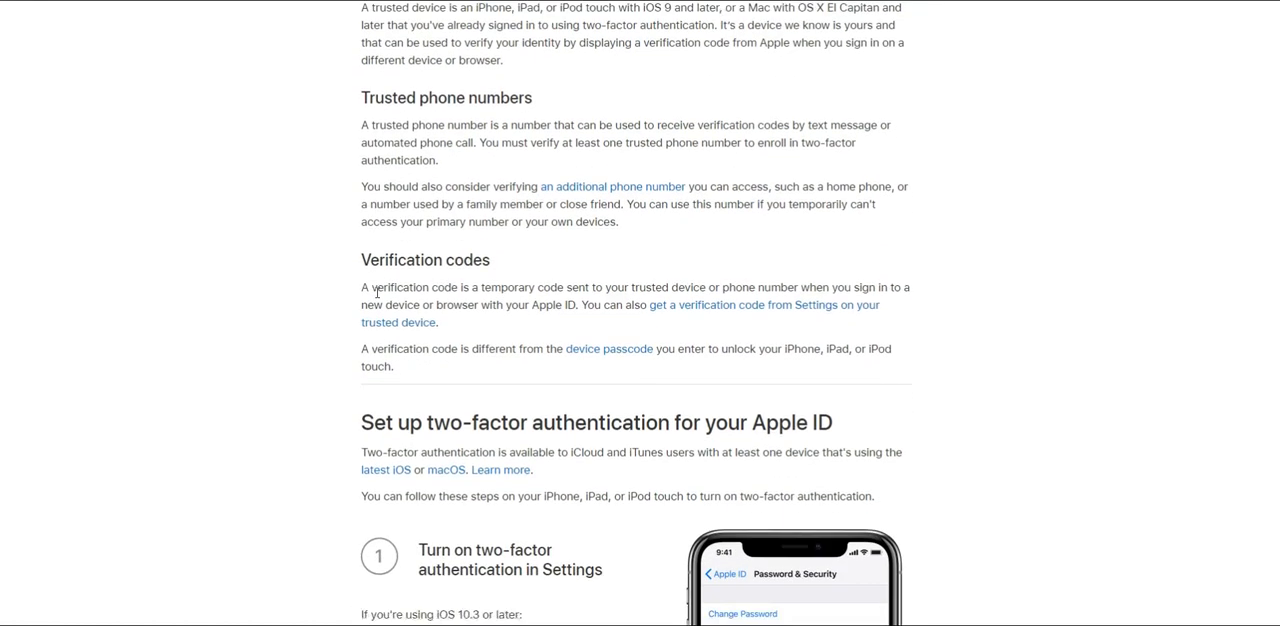
scroll("down", 3)
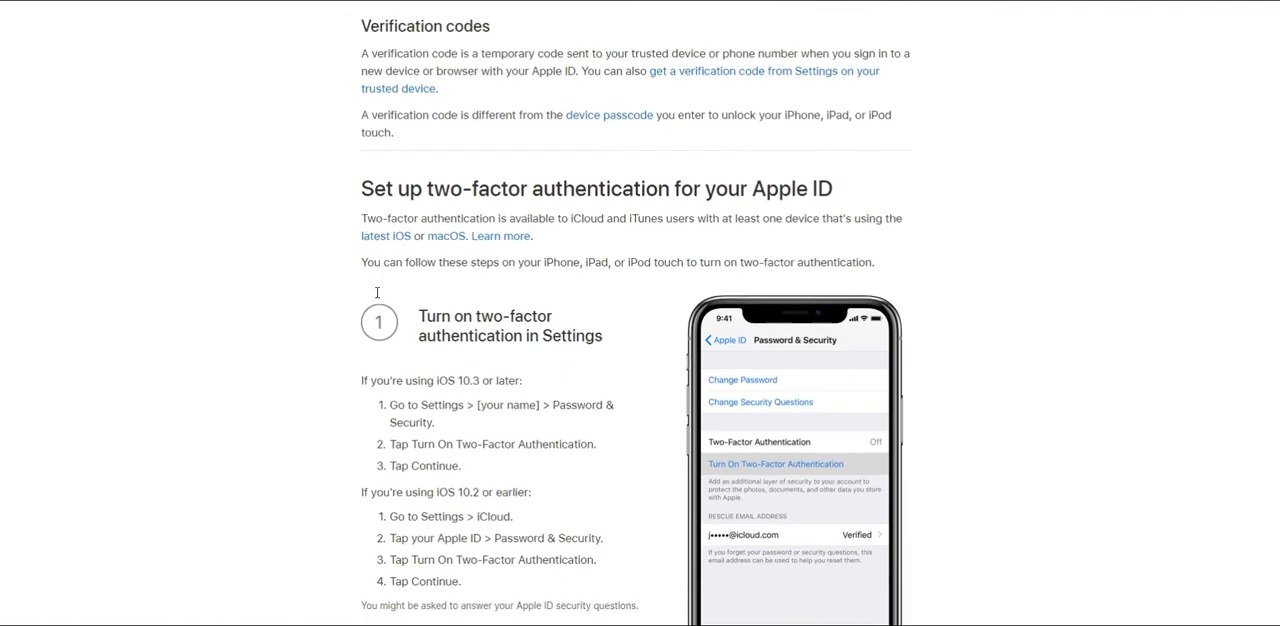
scroll("down", 3)
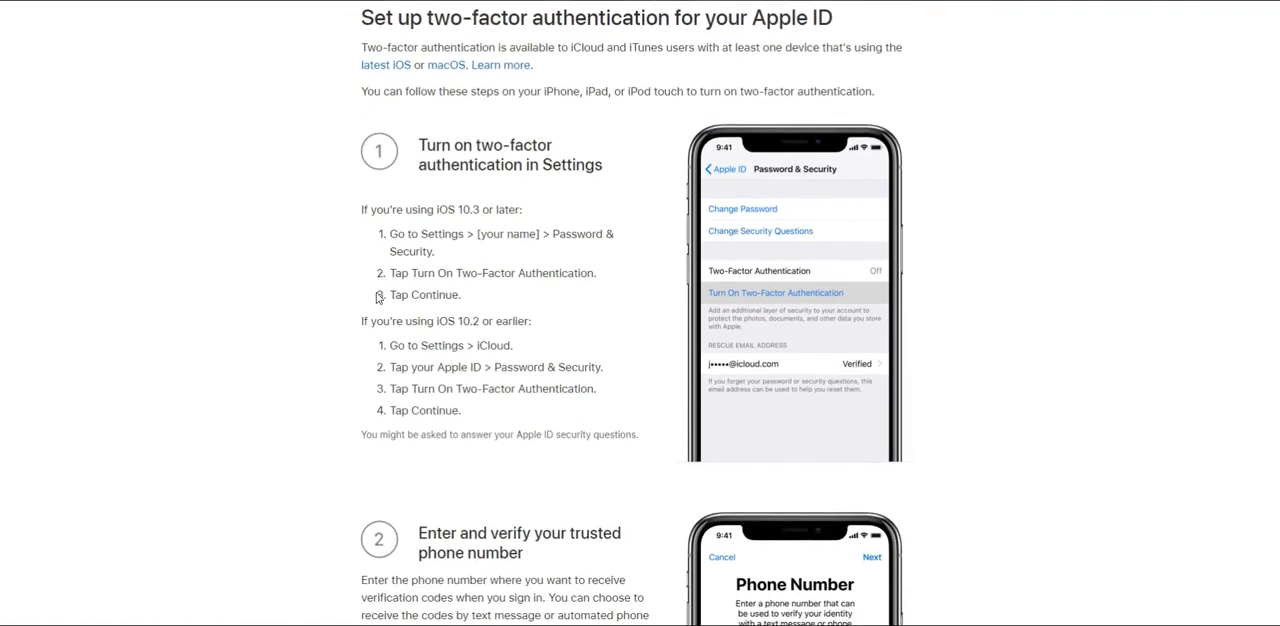
scroll("down", 3)
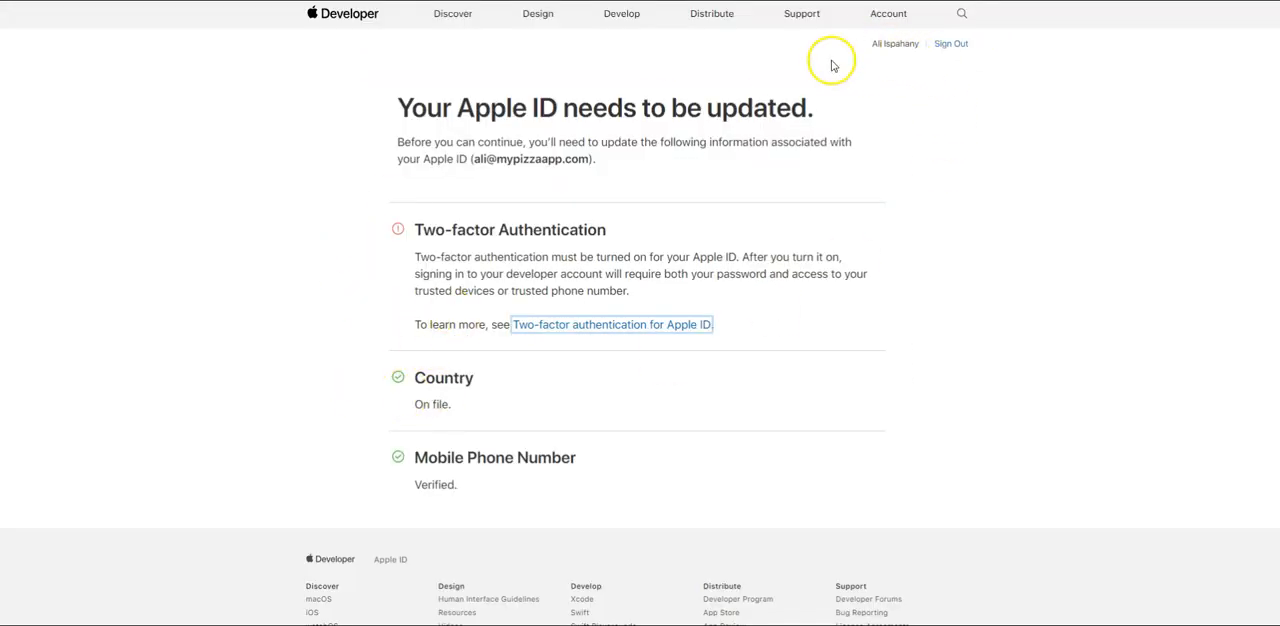
mouse_move(524, 192)
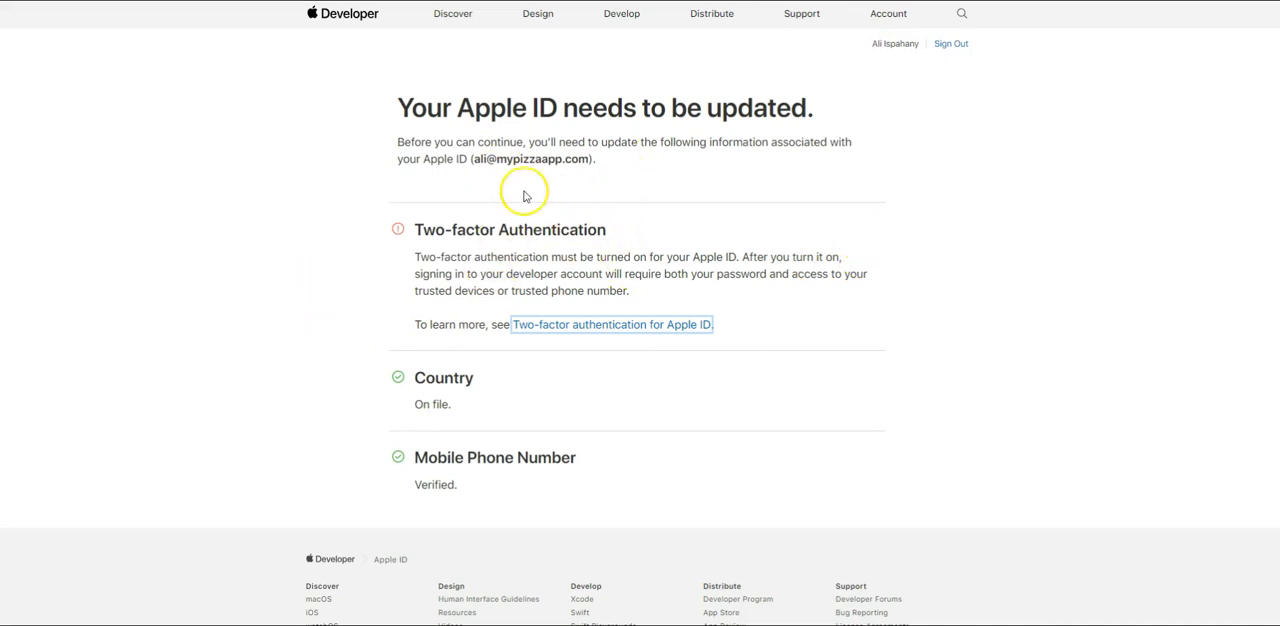
Switch from the Apple ID update notice back to the two-factor support article.
scroll("down", 3)
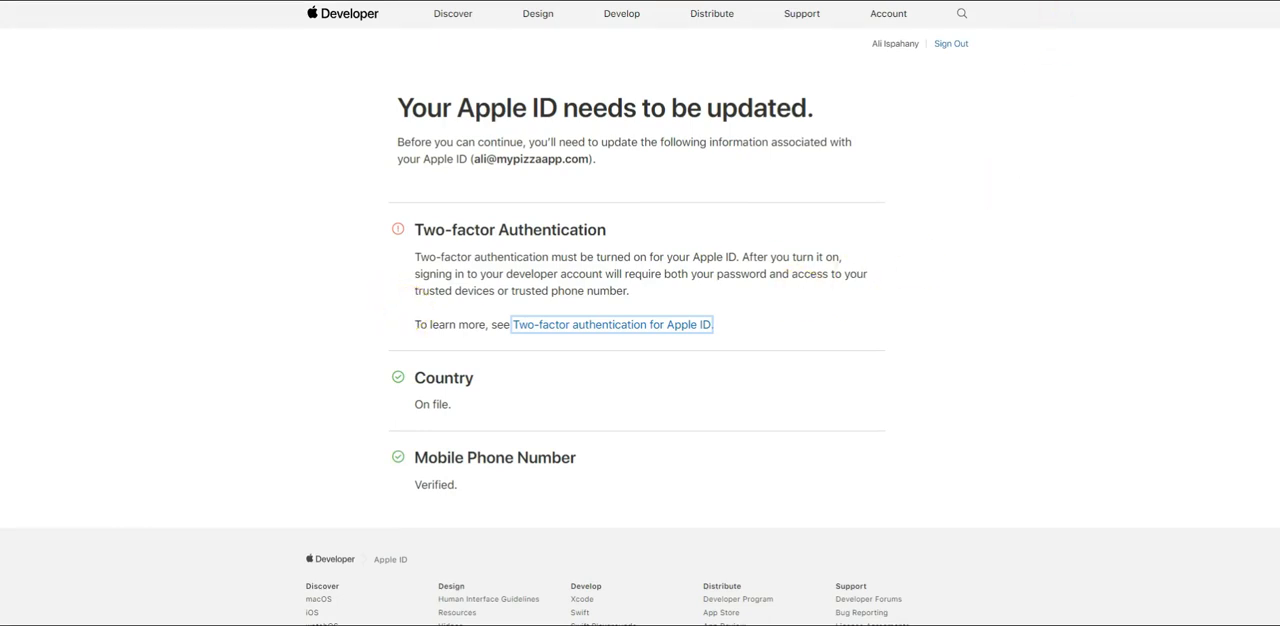
left_click(612, 324)
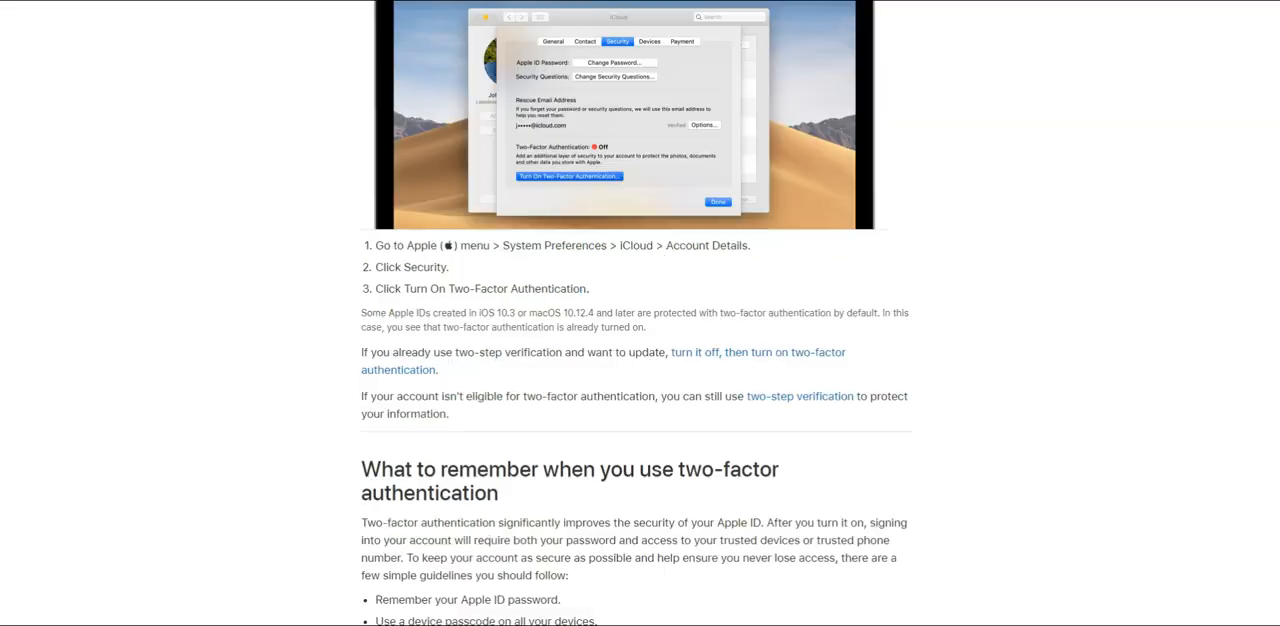
Scroll through the sections on trusted phone numbers and devices, app-specific passwords and the FAQ.
scroll("down", 3)
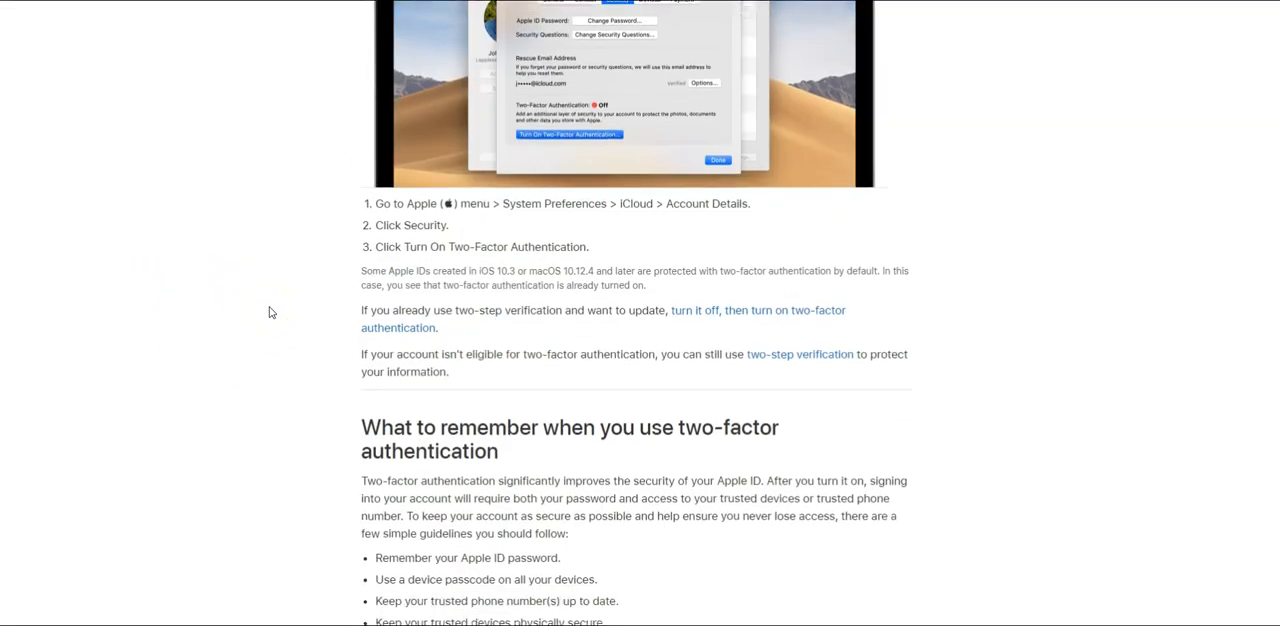
scroll("down", 3)
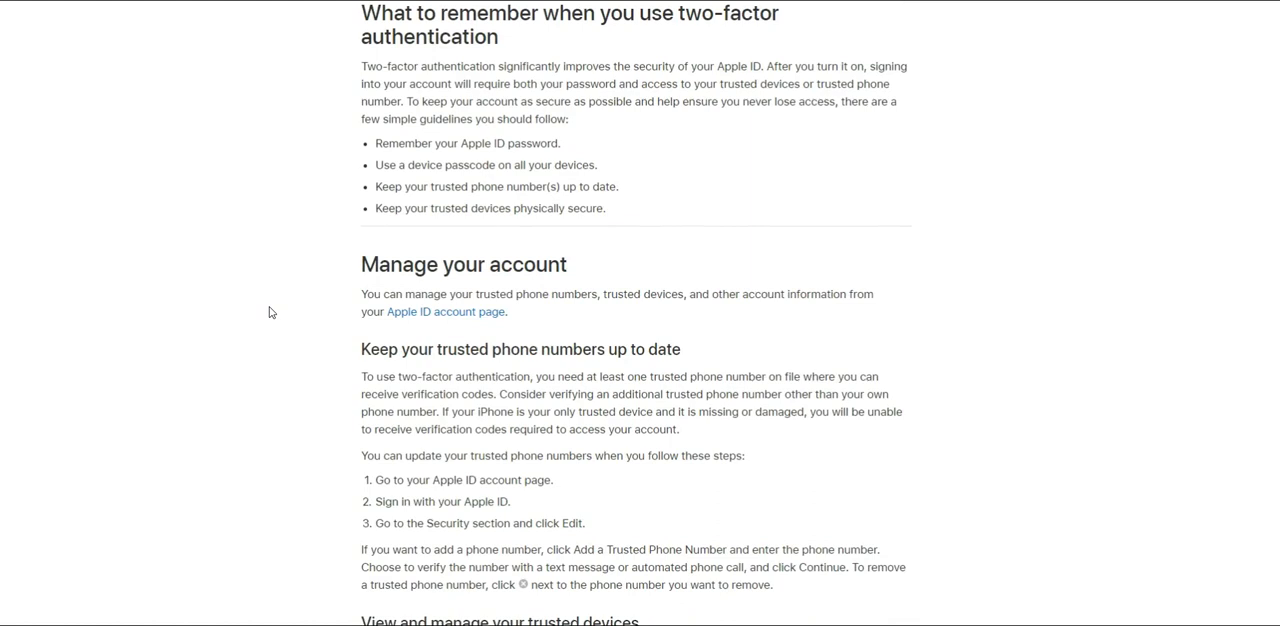
scroll("down", 3)
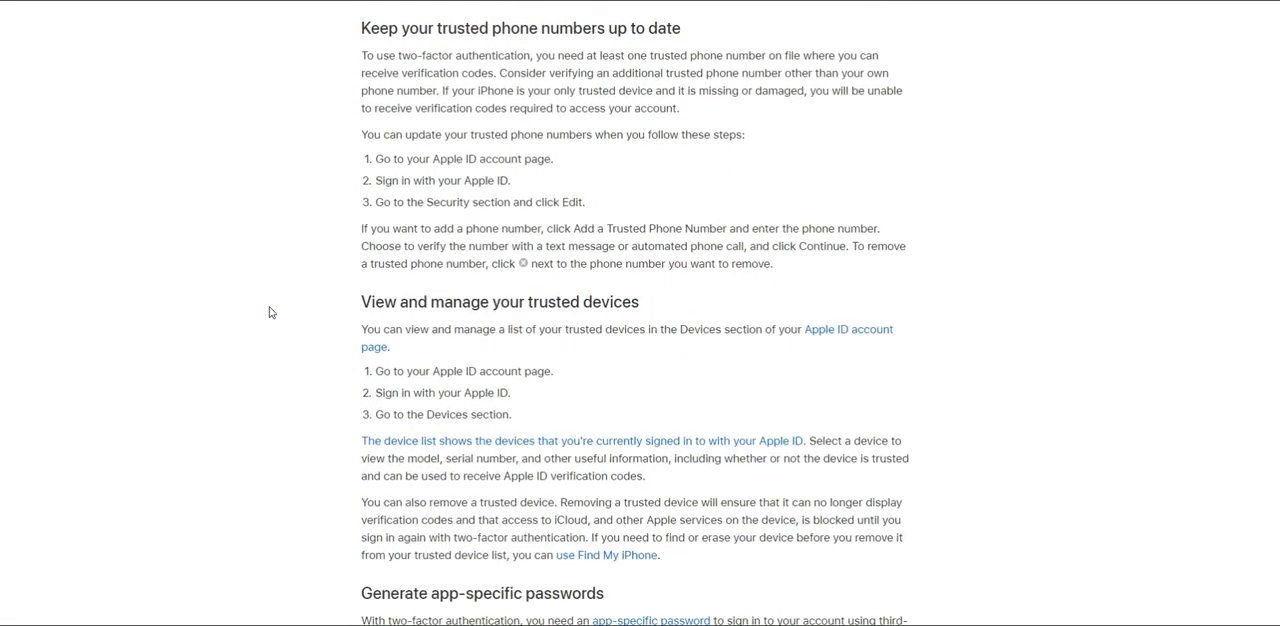
mouse_move(496, 308)
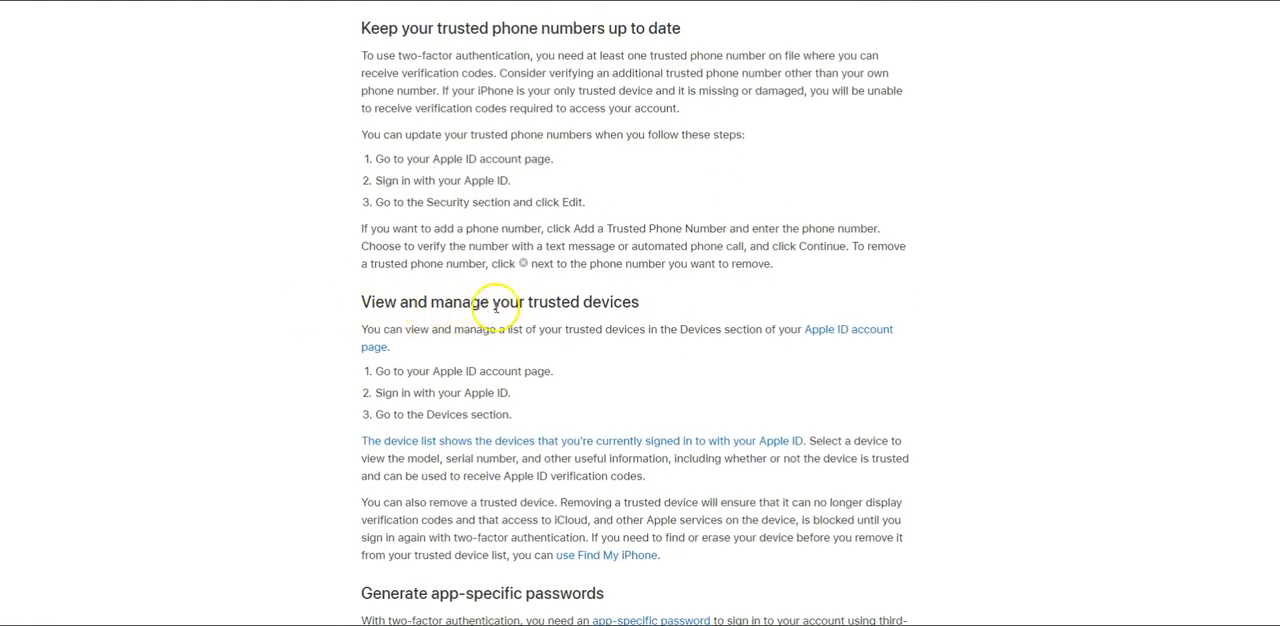
mouse_move(210, 312)
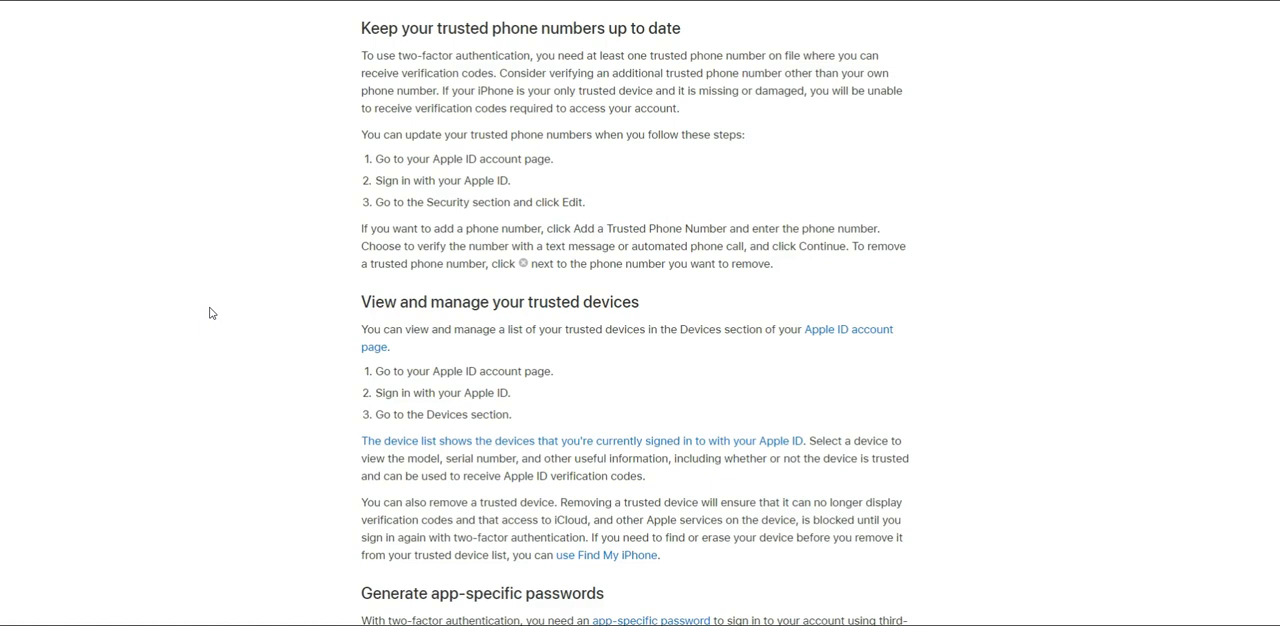
scroll("down", 3)
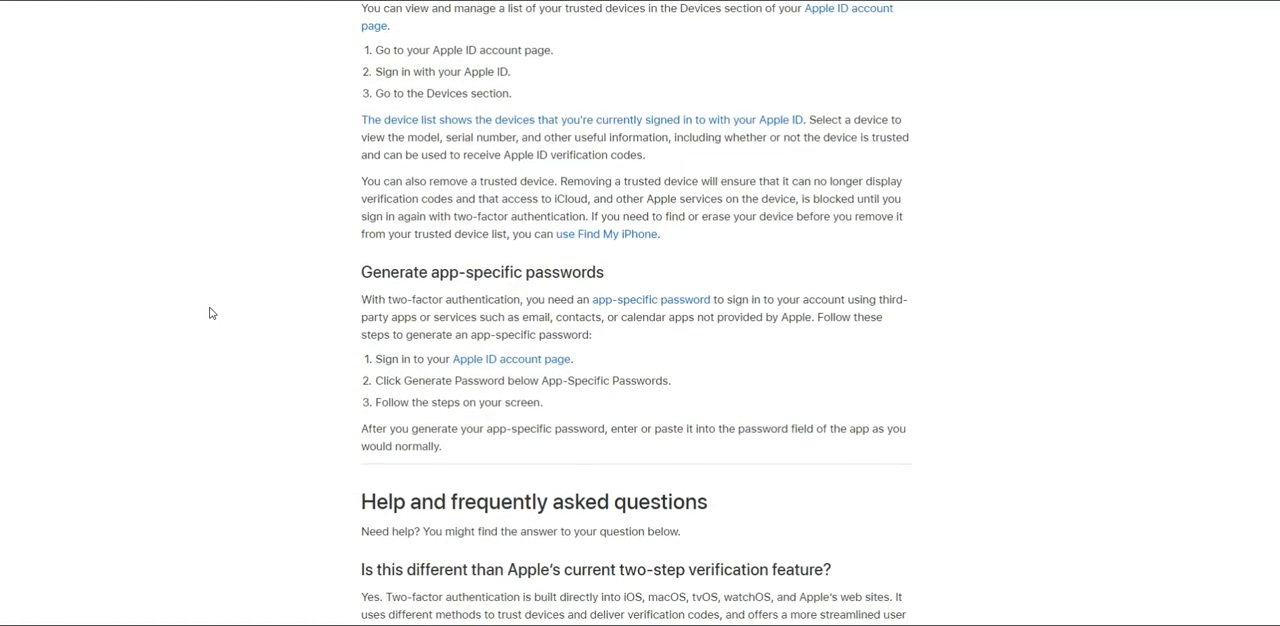
scroll("down", 3)
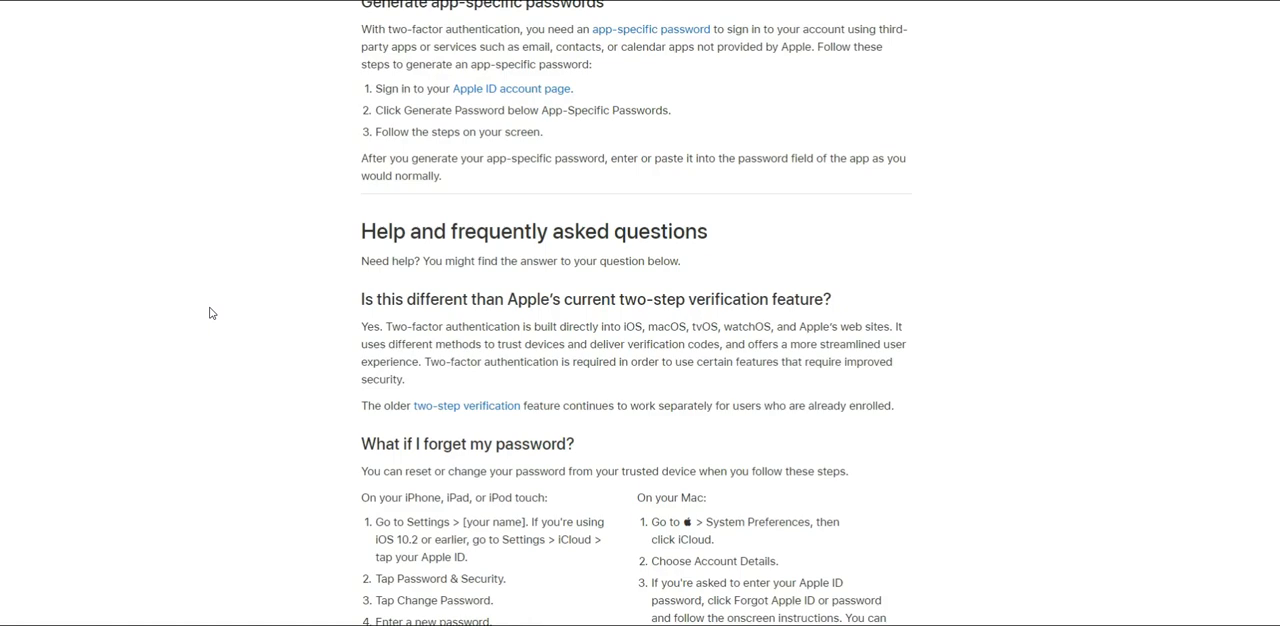
scroll("down", 3)
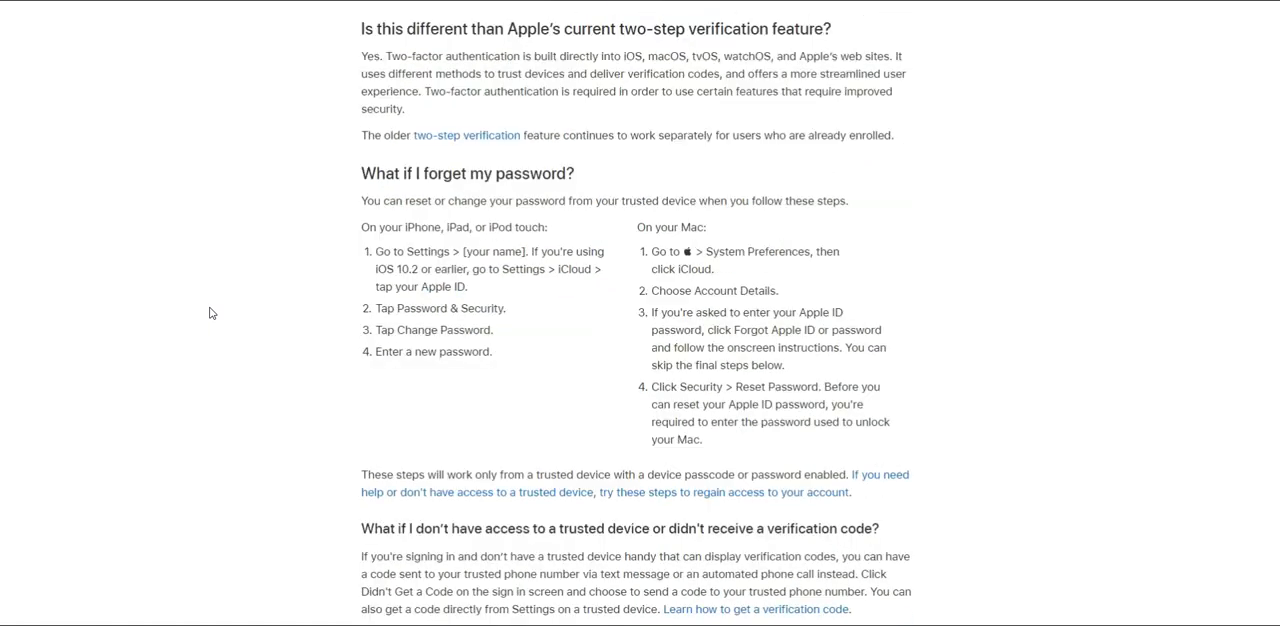
scroll("down", 3)
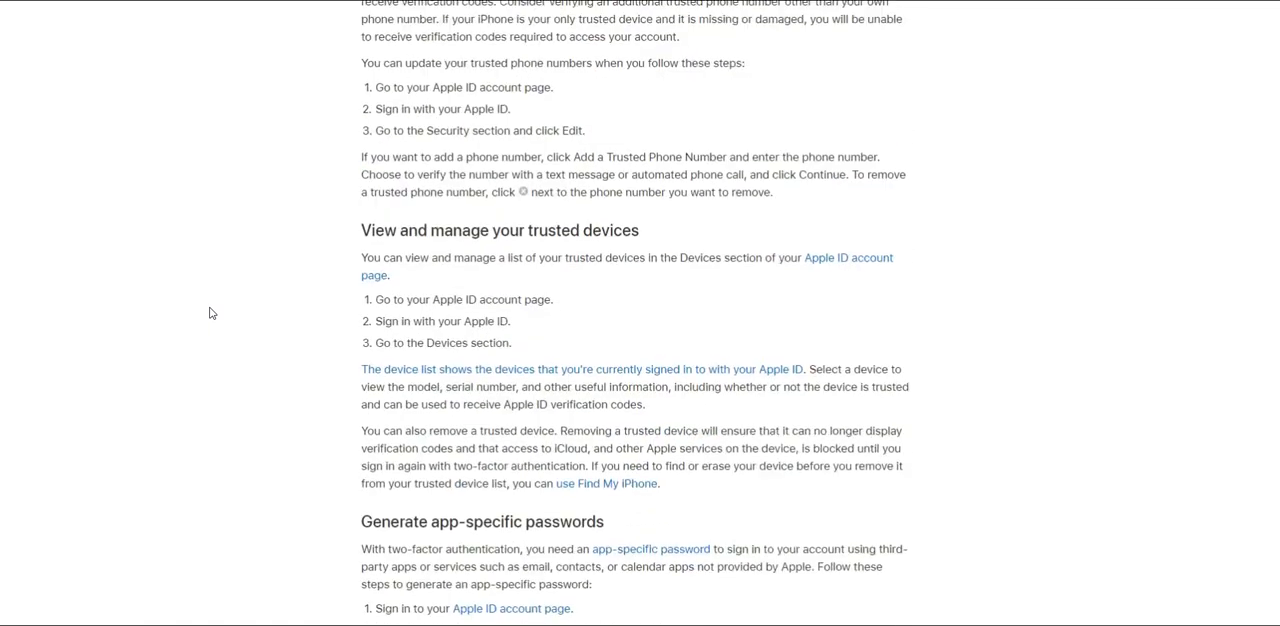